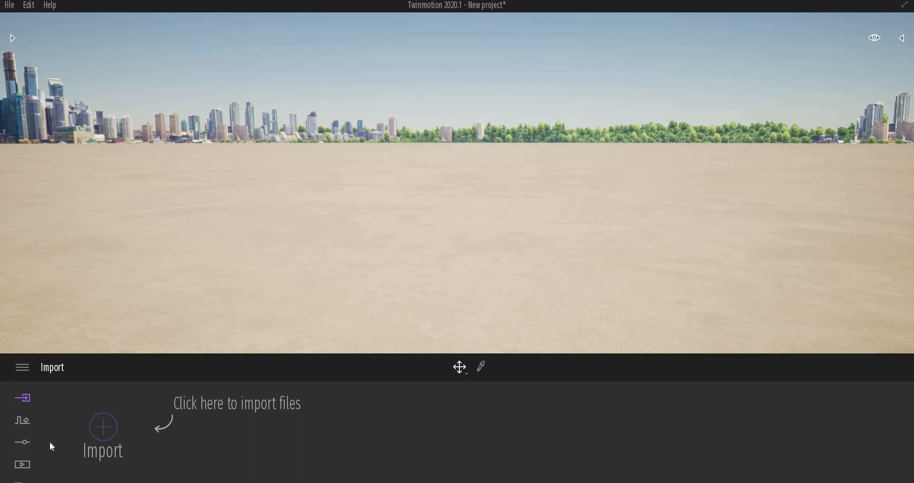
- Import metro.FBX, applying Use scene material to all material conflicts
{"action": "left_click", "coordinate": [103, 427]}
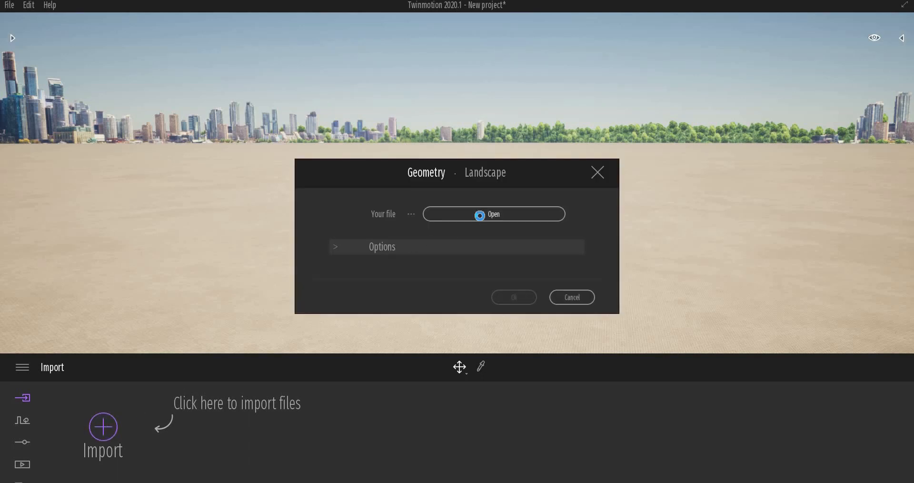
{"action": "left_click", "coordinate": [493, 214]}
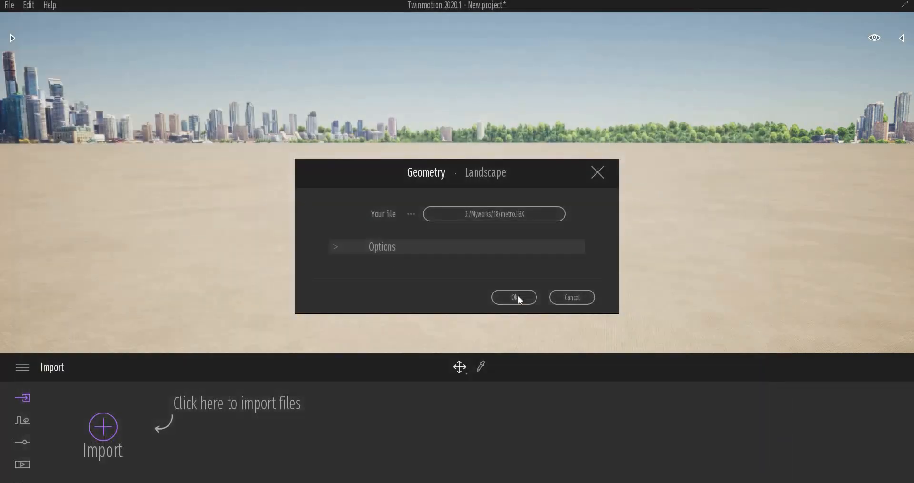
{"action": "left_click", "coordinate": [514, 296]}
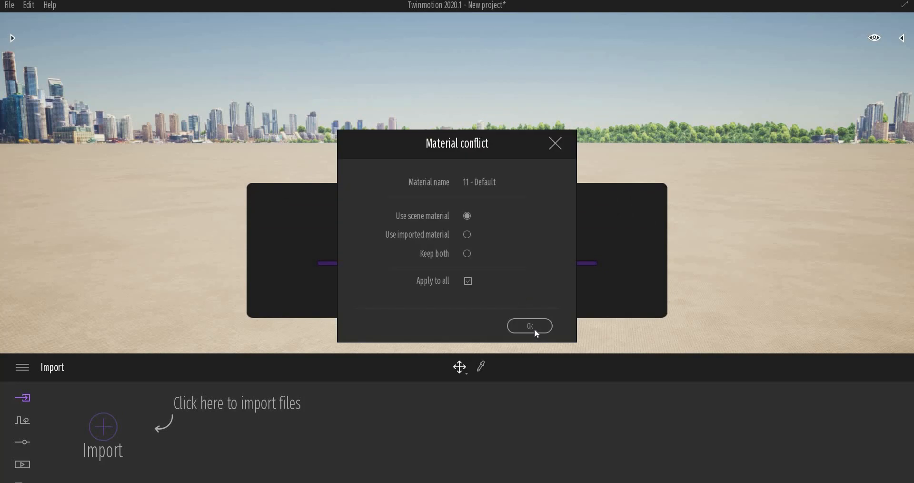
{"action": "left_click", "coordinate": [528, 325]}
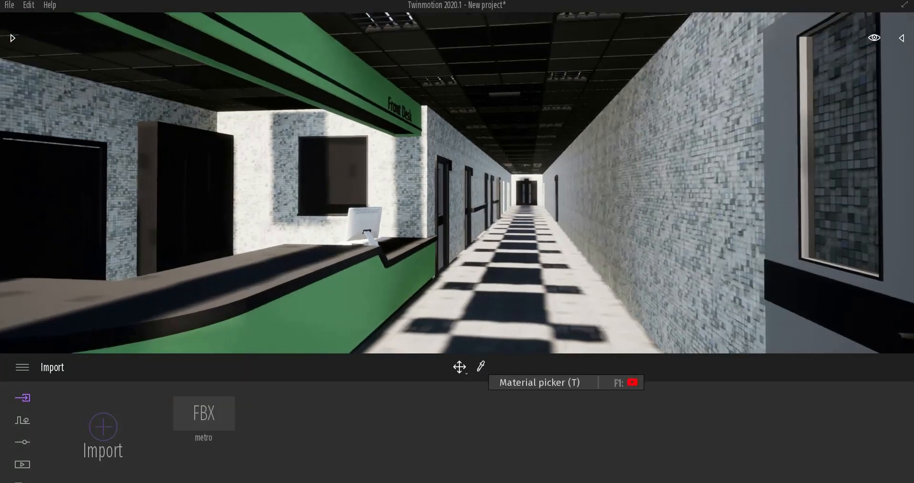
- Pick the pasted_Hospital_Roof_M_White ceiling material and switch Two sided on
{"action": "left_click", "coordinate": [480, 366]}
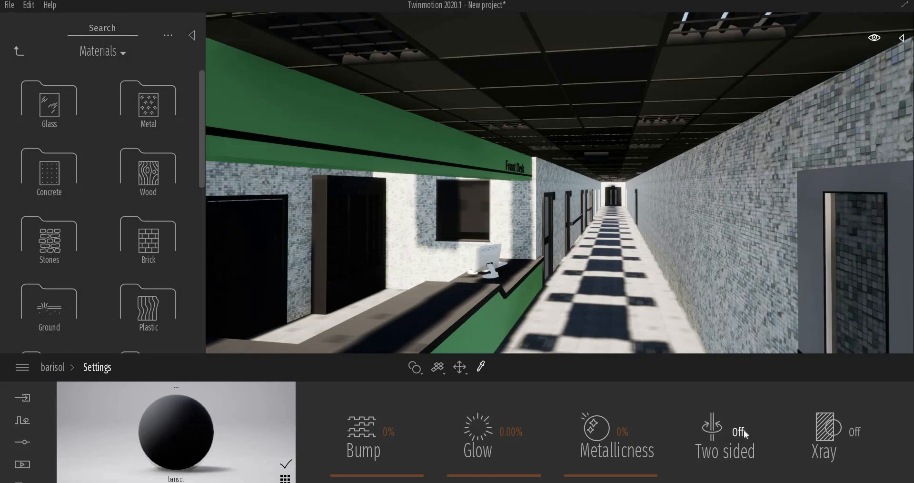
{"action": "left_click", "coordinate": [725, 433]}
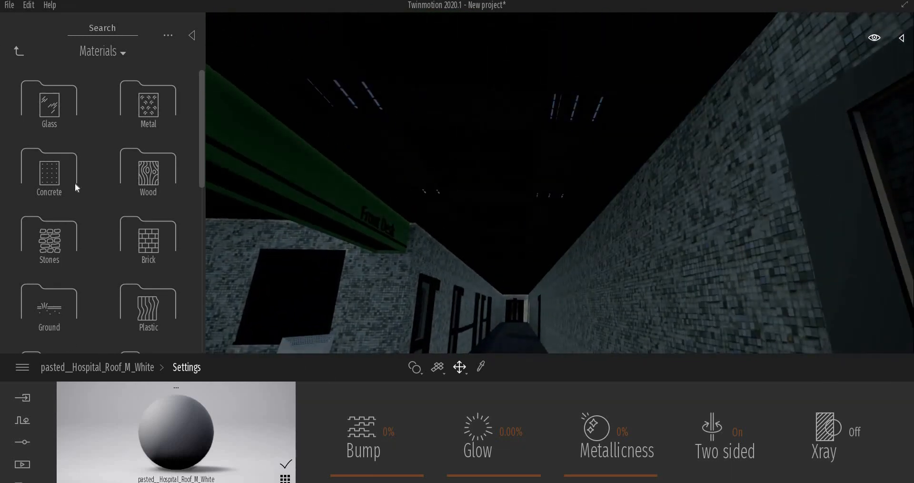
- Give the ceiling panels Neon 02 with lowered glow, and the grilles the Mirror material
{"action": "scroll", "scroll_direction": "down", "scroll_amount": 3}
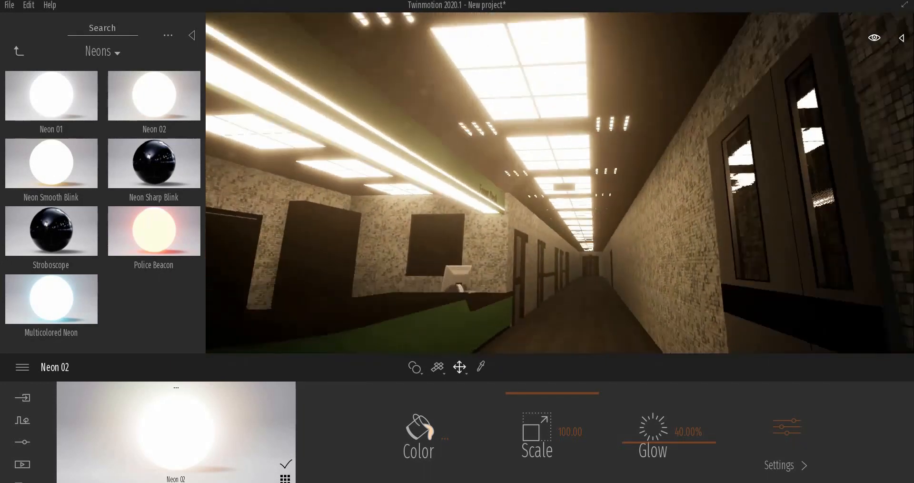
{"action": "left_click", "coordinate": [418, 436]}
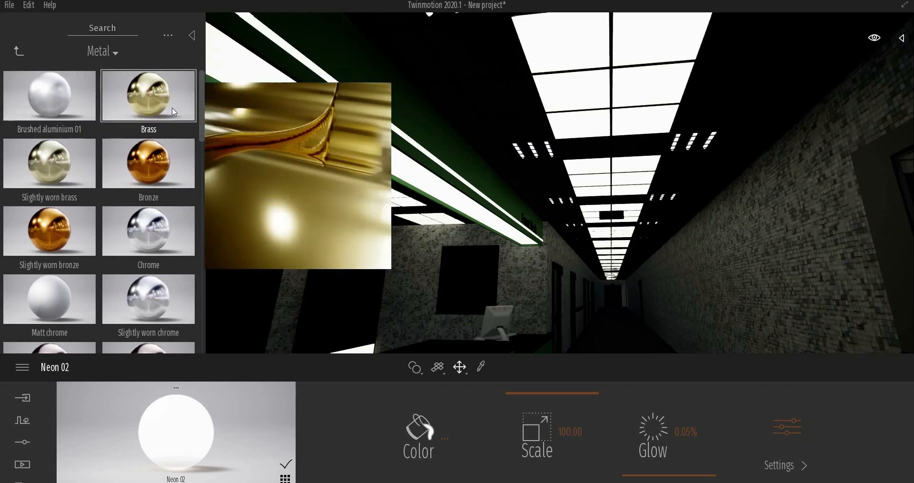
{"action": "left_click", "coordinate": [102, 52]}
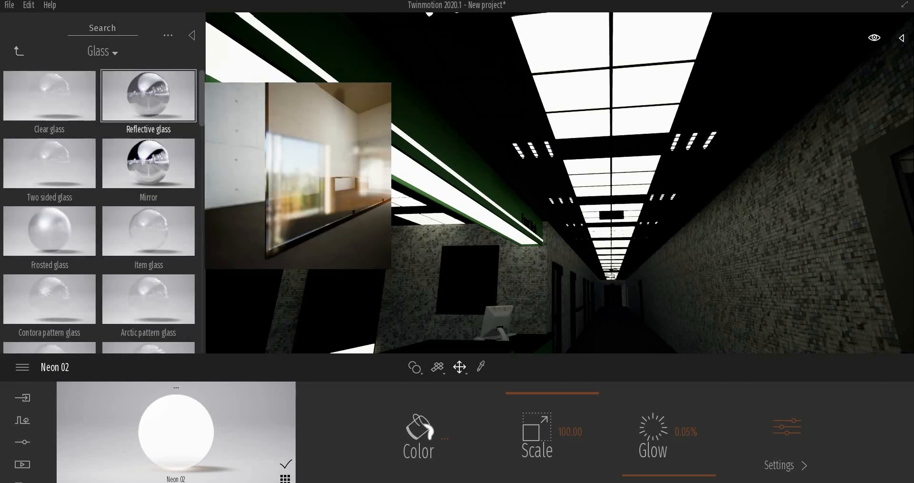
{"action": "left_click", "coordinate": [148, 162]}
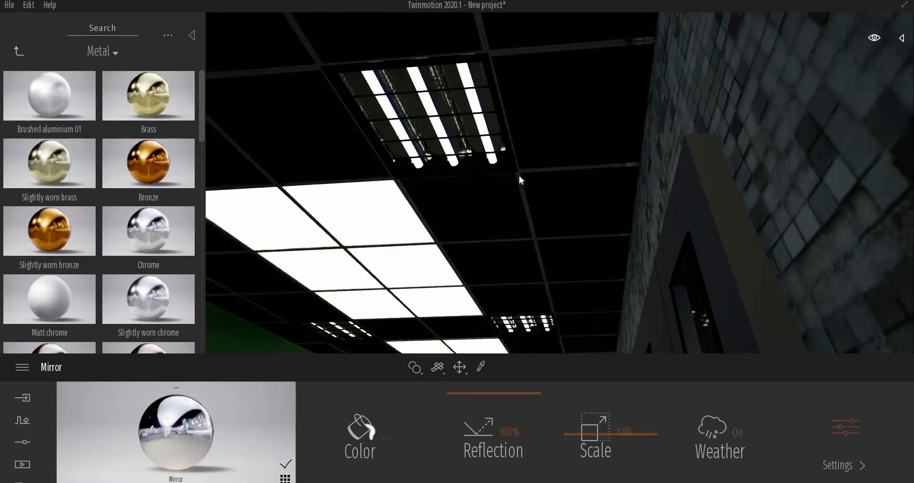
- Place an IES 10 light from the Lights library into a ceiling fixture
{"action": "left_click", "coordinate": [148, 231]}
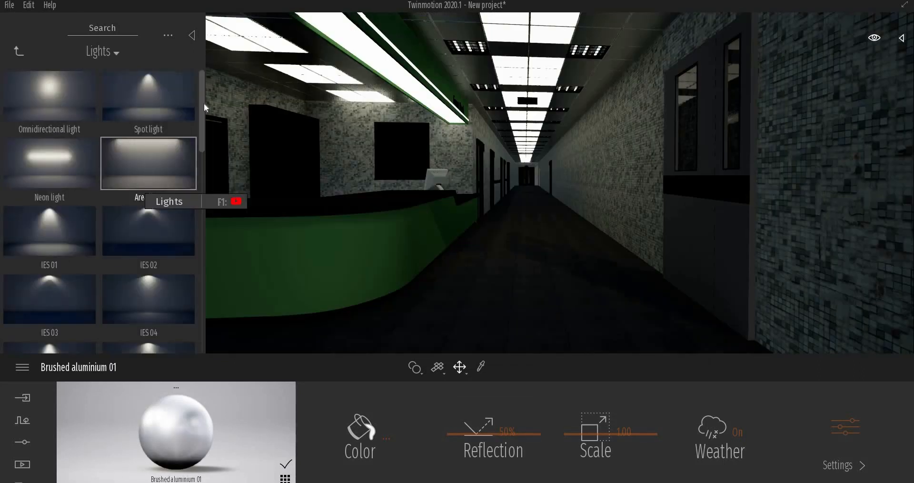
{"action": "scroll", "scroll_direction": "down", "scroll_amount": 3}
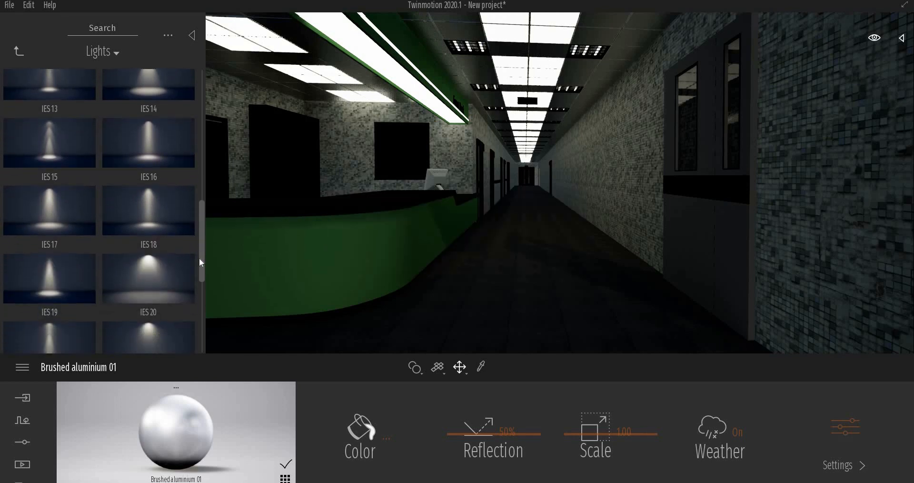
{"action": "scroll", "scroll_direction": "up", "scroll_amount": 3}
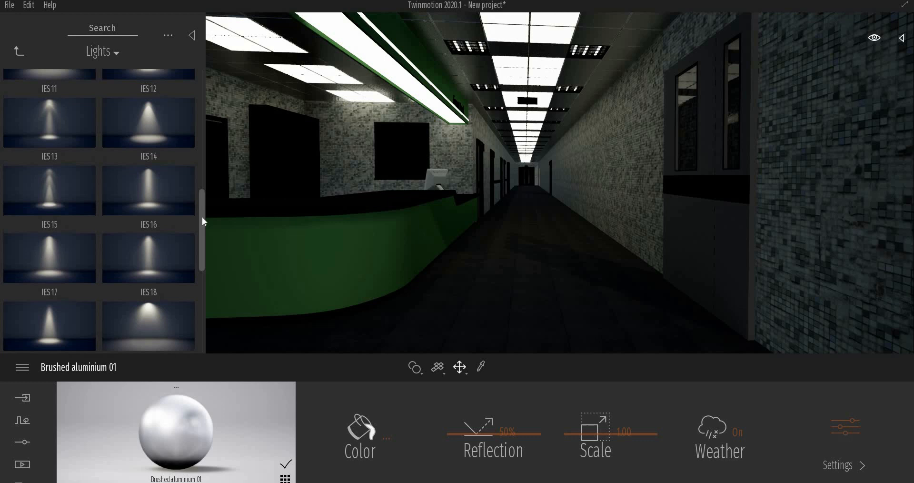
{"action": "scroll", "scroll_direction": "up", "scroll_amount": 3}
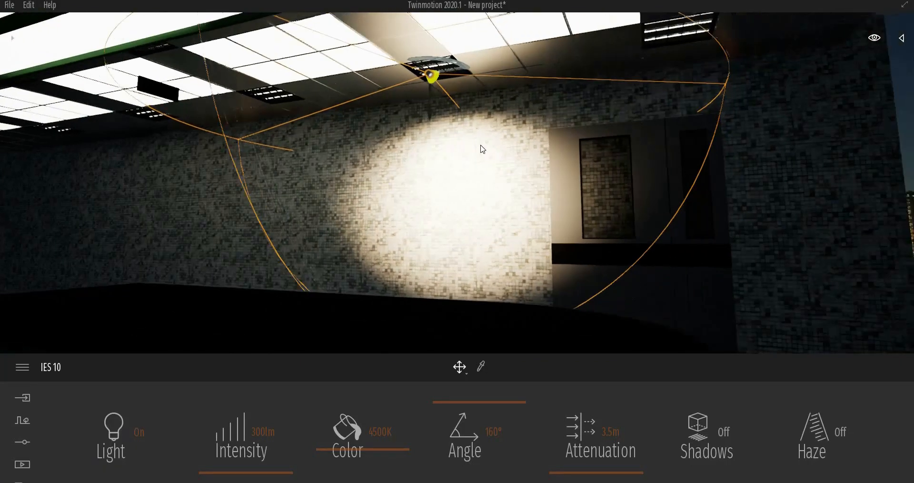
- Turn on shadows at 5.0 m attenuation and Shift-drag copies of the IES light
{"action": "left_click", "coordinate": [610, 431]}
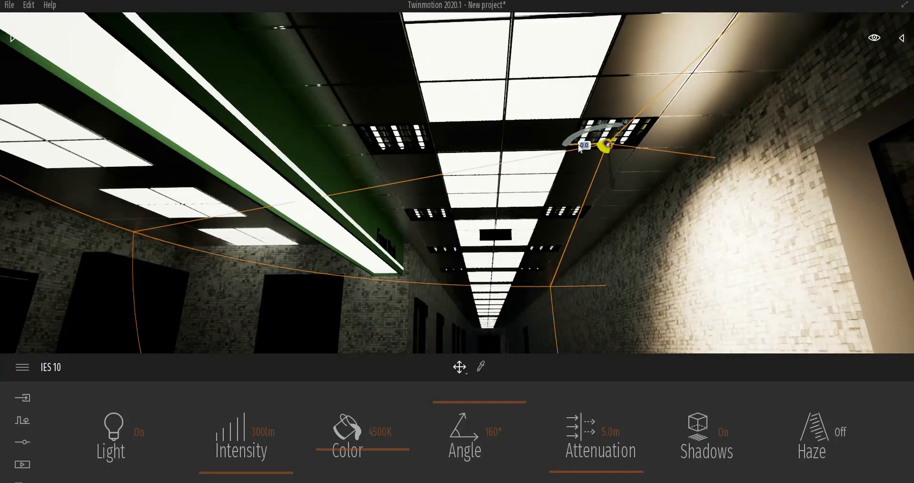
{"action": "left_click_drag", "start_coordinate": [583, 144], "coordinate": [376, 147]}
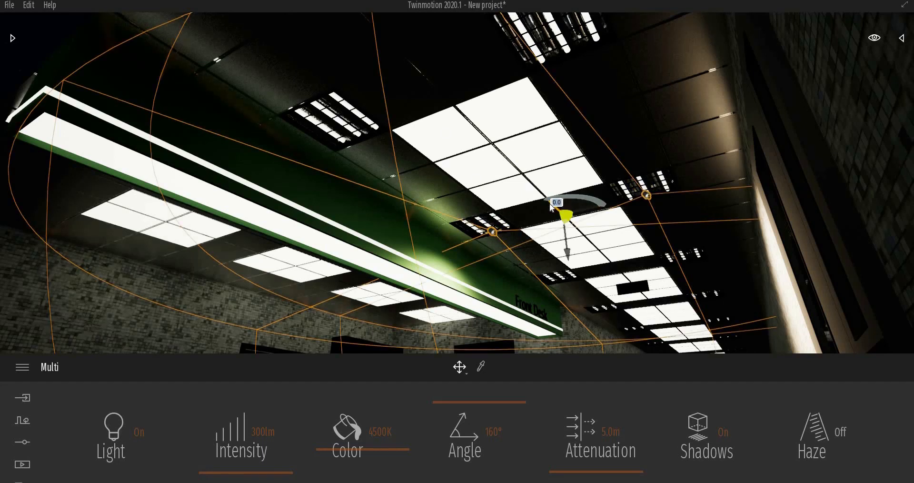
{"action": "left_click_drag", "start_coordinate": [551, 207], "coordinate": [410, 103]}
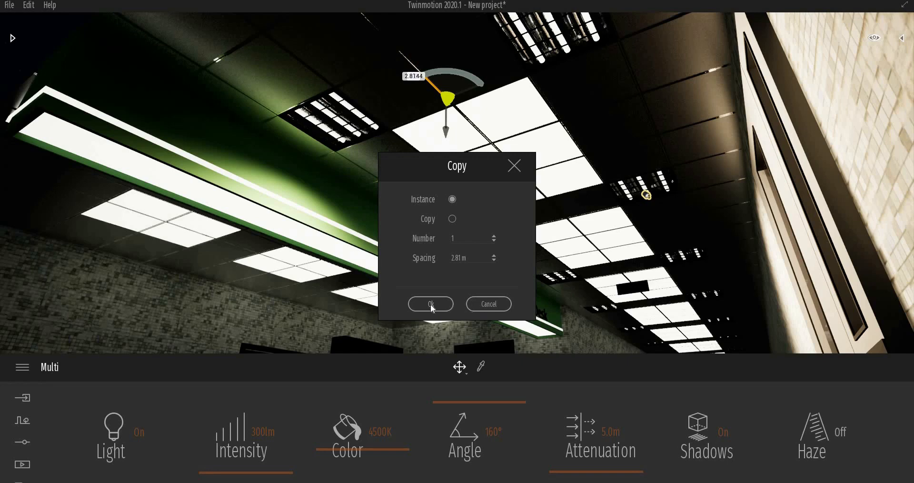
- Create 15 instanced corridor lights, dimmed to 25 lm at 6291 K
{"action": "left_click", "coordinate": [430, 303]}
{"action": "type", "text": "5"}
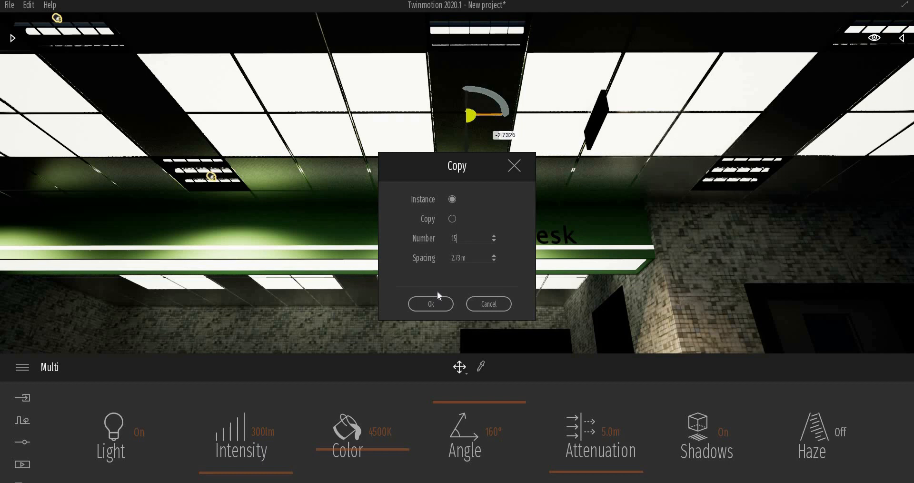
{"action": "left_click", "coordinate": [429, 304]}
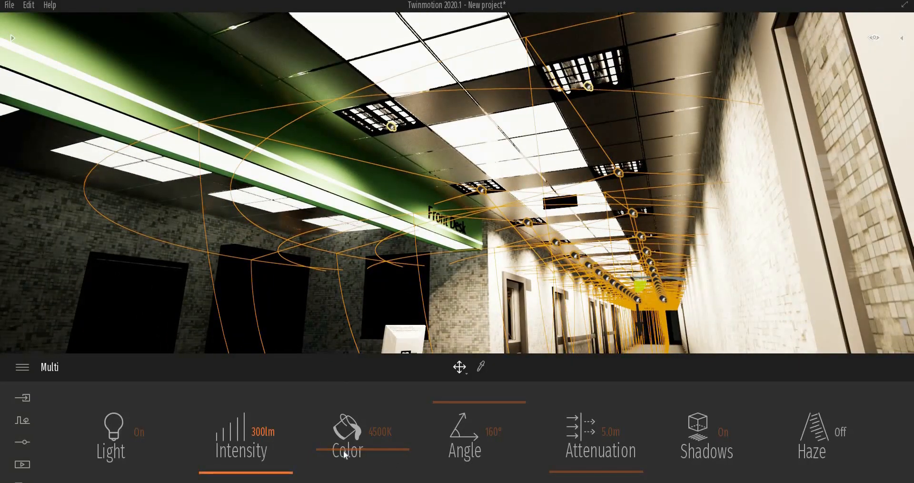
{"action": "left_click_drag", "start_coordinate": [379, 431], "coordinate": [347, 434]}
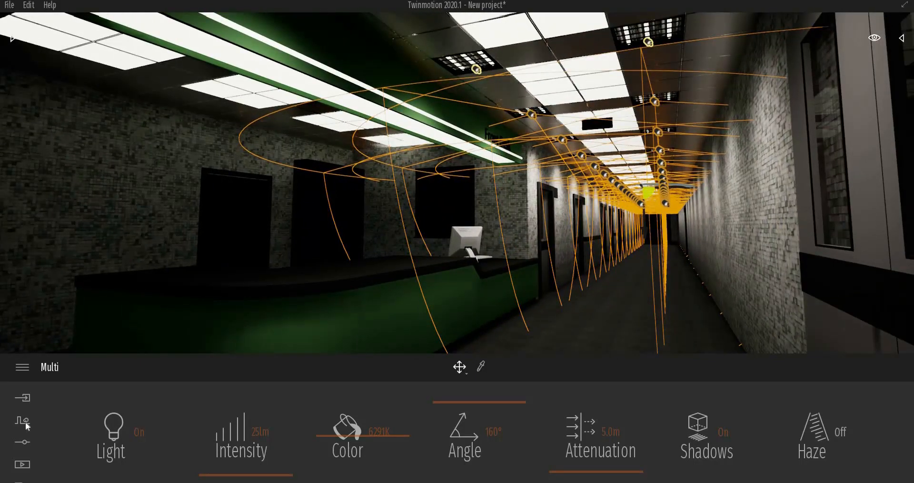
- Set the scene's ambient lighting to 2.00 and stars intensity to 0.00
{"action": "left_click", "coordinate": [22, 441]}
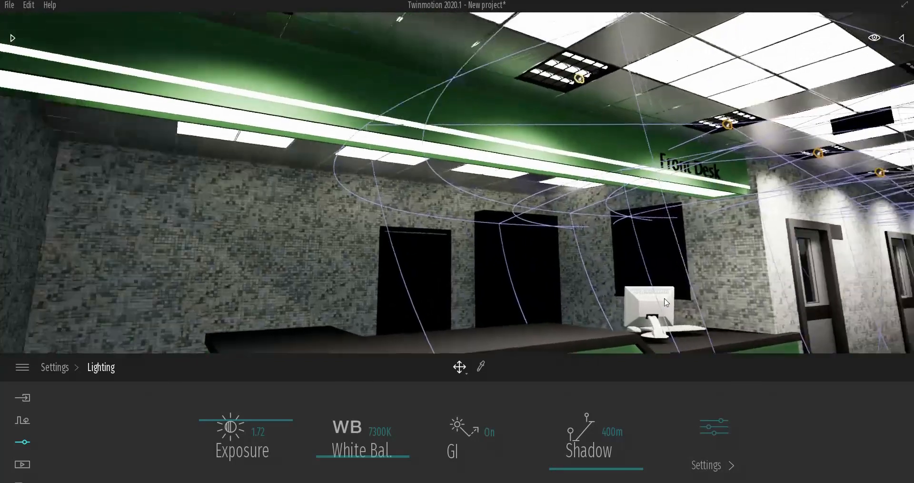
{"action": "left_click", "coordinate": [577, 78]}
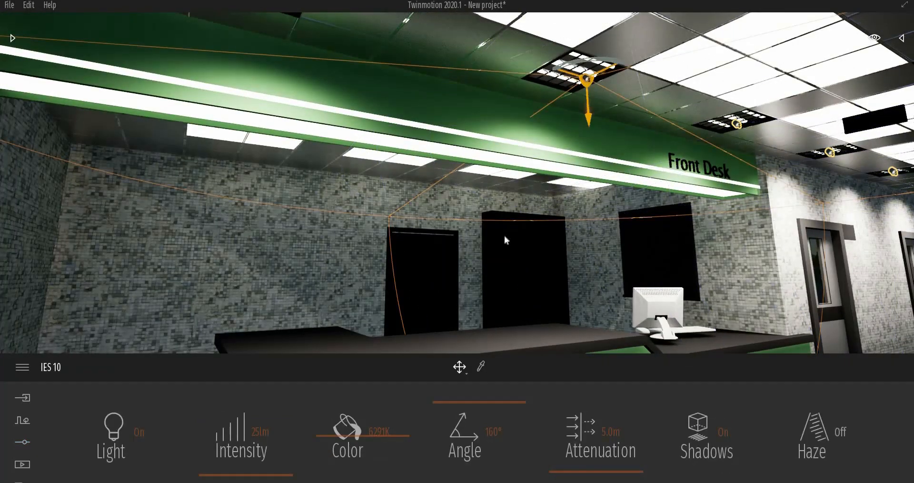
{"action": "left_click", "coordinate": [22, 441]}
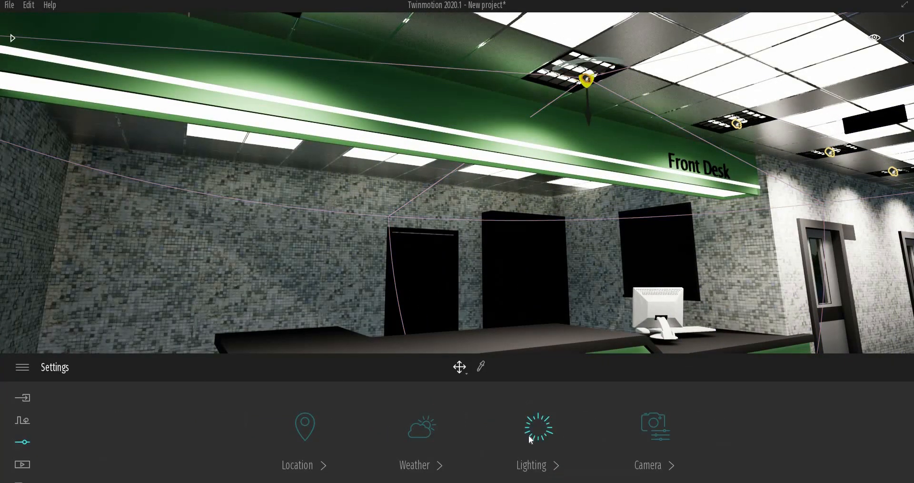
{"action": "left_click", "coordinate": [531, 428]}
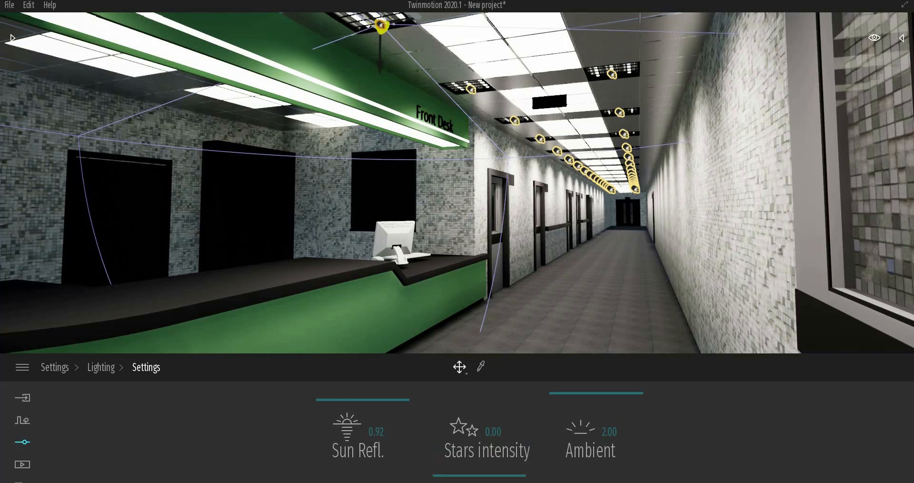
{"action": "left_click", "coordinate": [101, 366]}
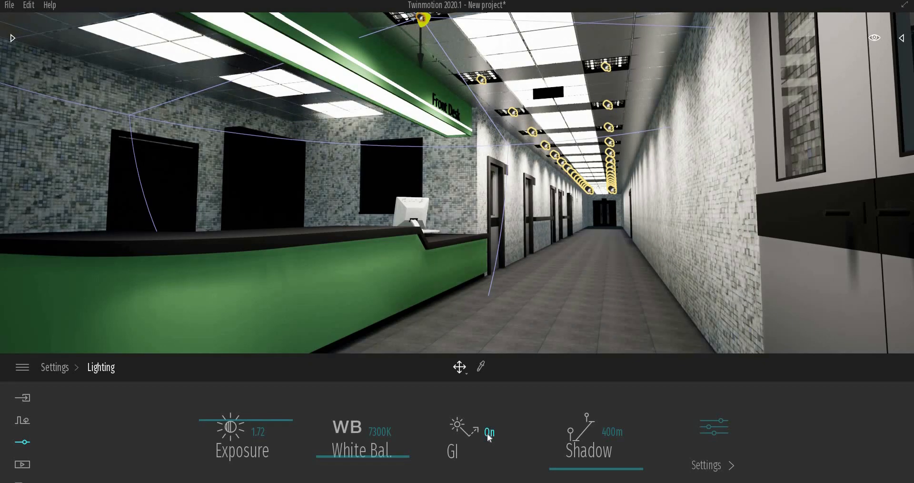
{"action": "mouse_move", "coordinate": [488, 461]}
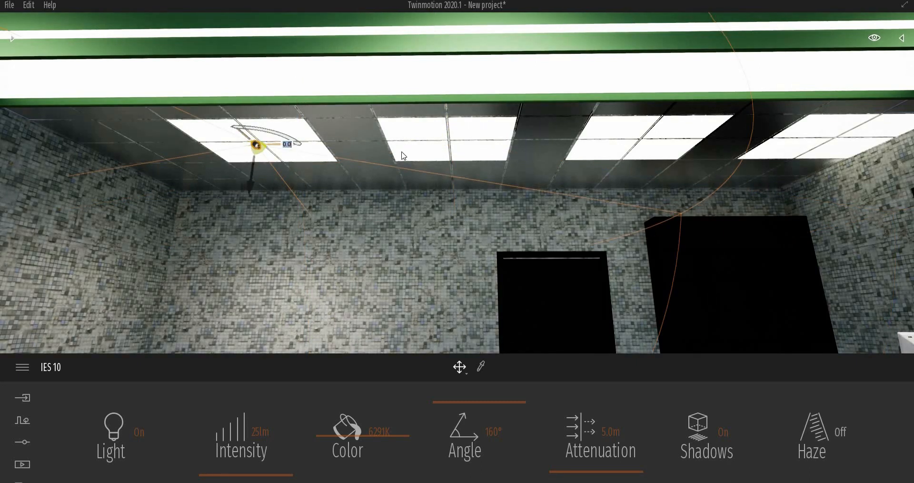
- Instance three IES lights over the Front Desk panels, then show the Tools library
{"action": "left_click_drag", "start_coordinate": [256, 146], "coordinate": [446, 143]}
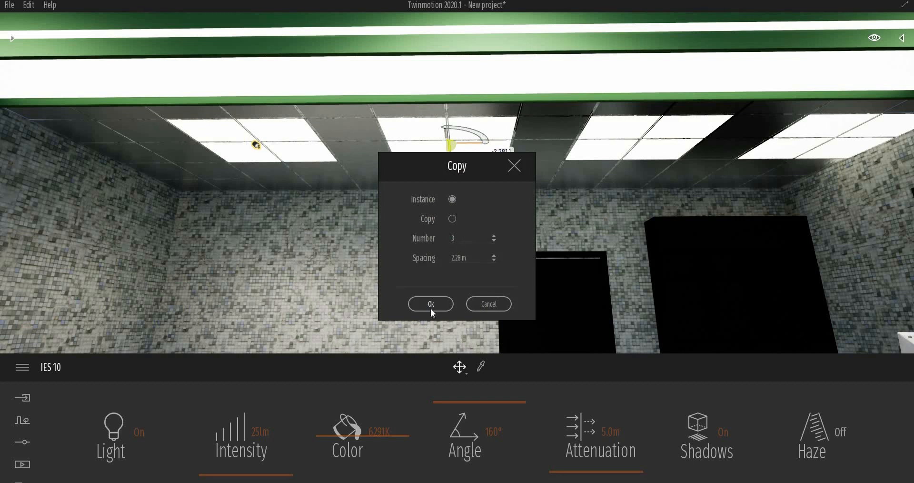
{"action": "left_click", "coordinate": [430, 303]}
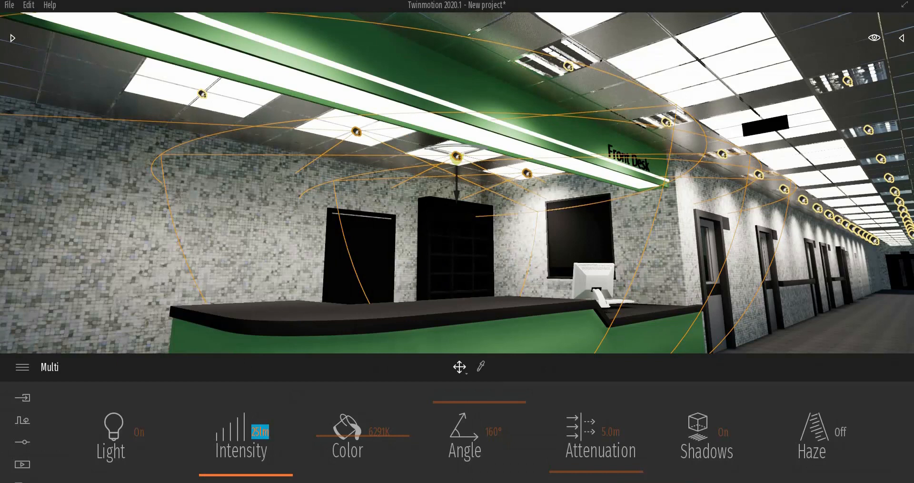
{"action": "left_click", "coordinate": [22, 366]}
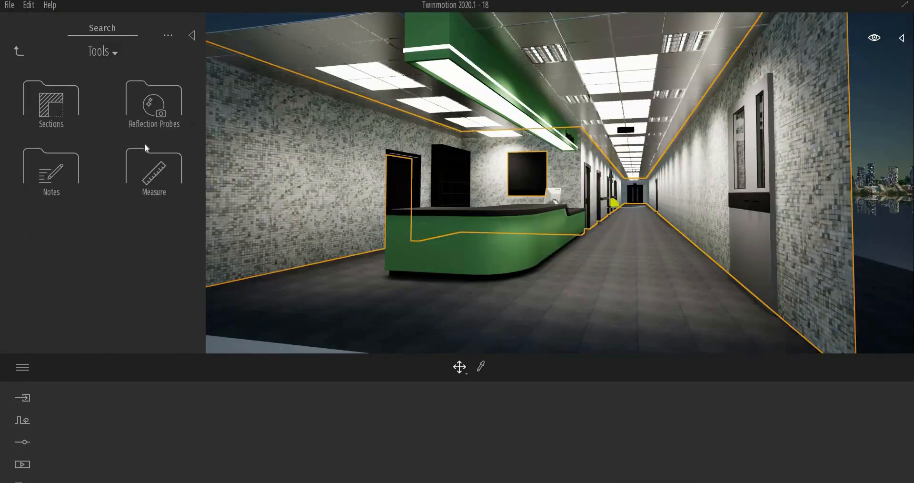
- Add a 3 m box reflection probe and instance copies spaced 4.5 m apart
{"action": "left_click", "coordinate": [154, 105]}
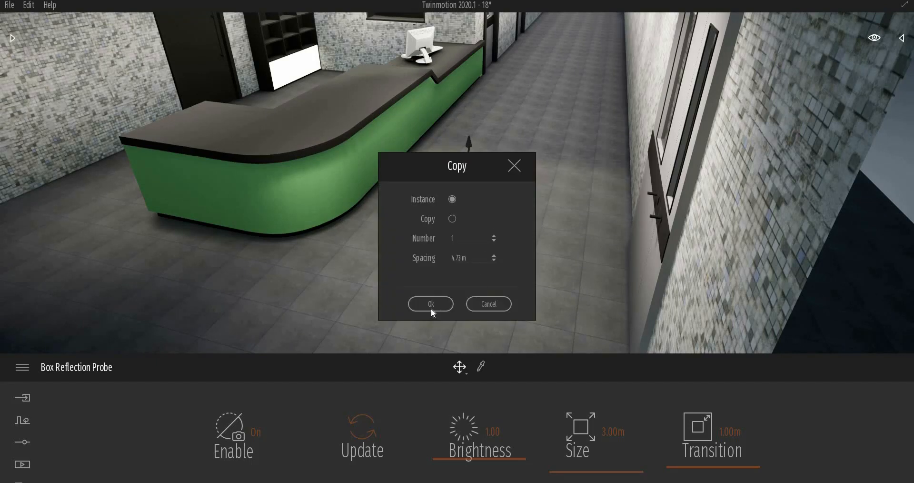
{"action": "left_click", "coordinate": [431, 304]}
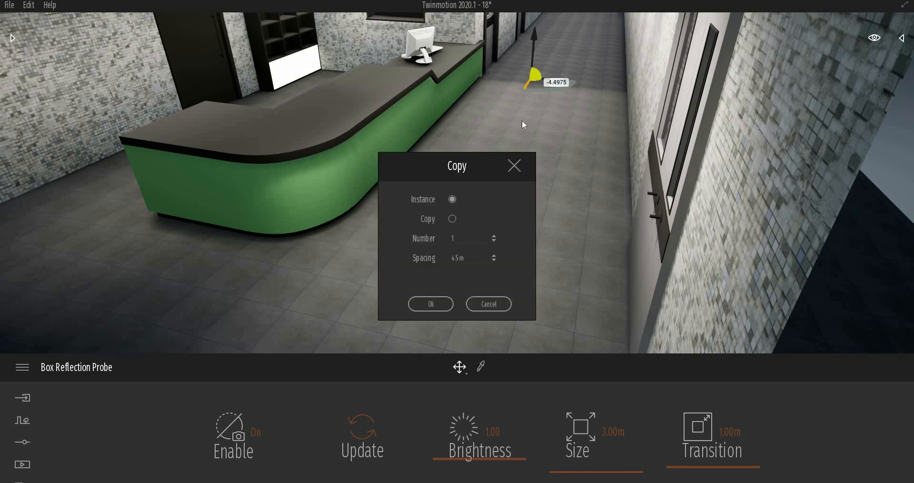
{"action": "left_click", "coordinate": [466, 238]}
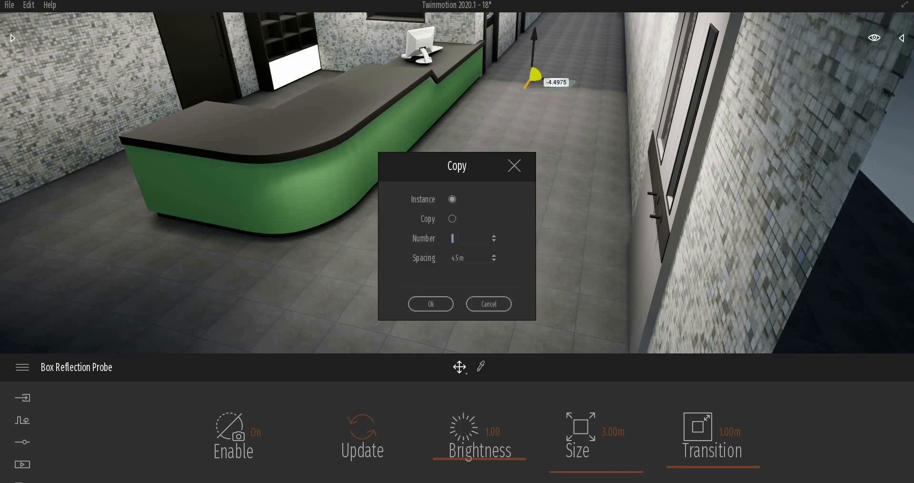
{"action": "left_click", "coordinate": [430, 303]}
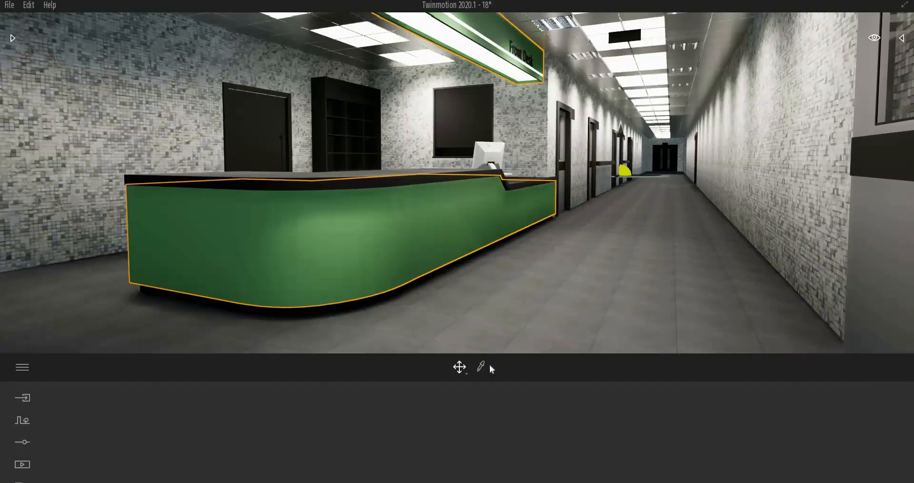
- Change the desk's Light_Green_M to pale sage green (RGB 180, 212, 177)
{"action": "left_click", "coordinate": [360, 426]}
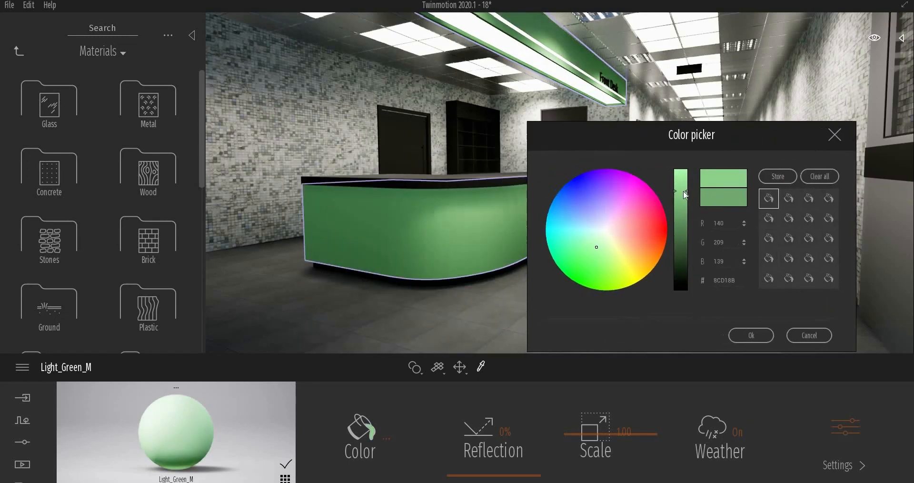
{"action": "left_click", "coordinate": [595, 251]}
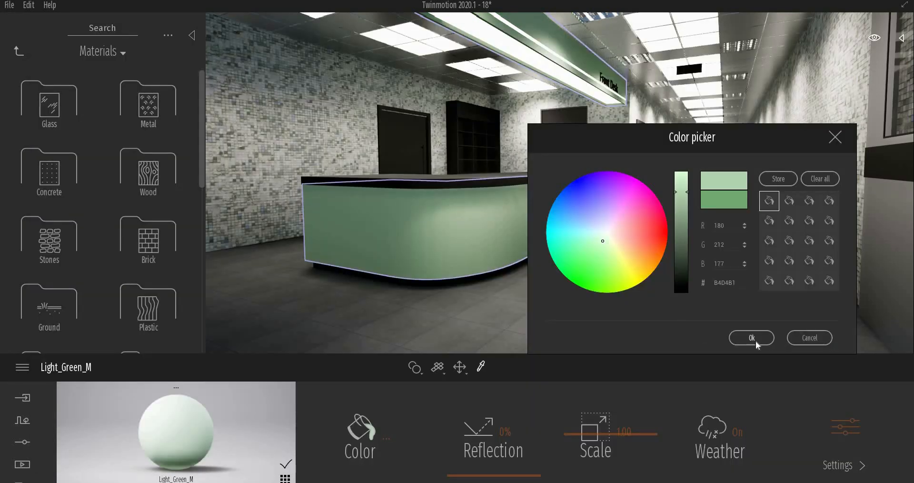
{"action": "left_click", "coordinate": [751, 337]}
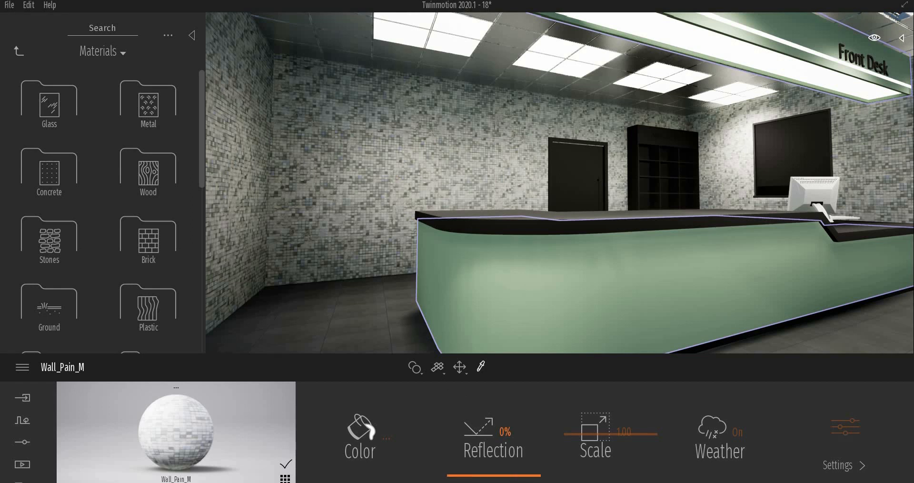
- Enable the bump texture on Wall_Pain_M and increase the tiles' bump strength
{"action": "left_click", "coordinate": [839, 465]}
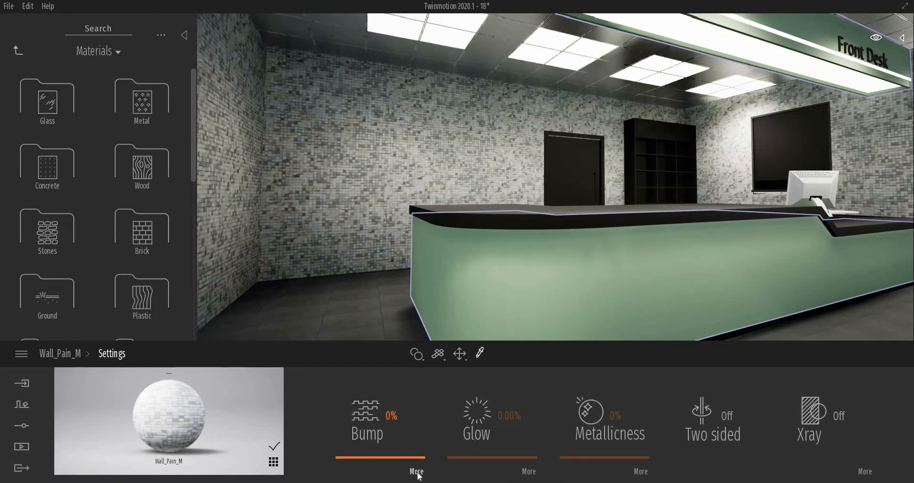
{"action": "left_click", "coordinate": [416, 471]}
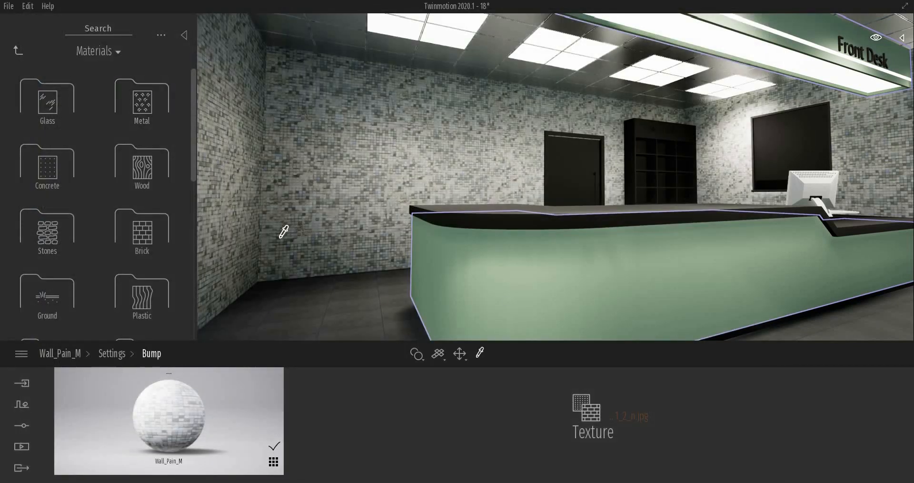
{"action": "left_click", "coordinate": [111, 354]}
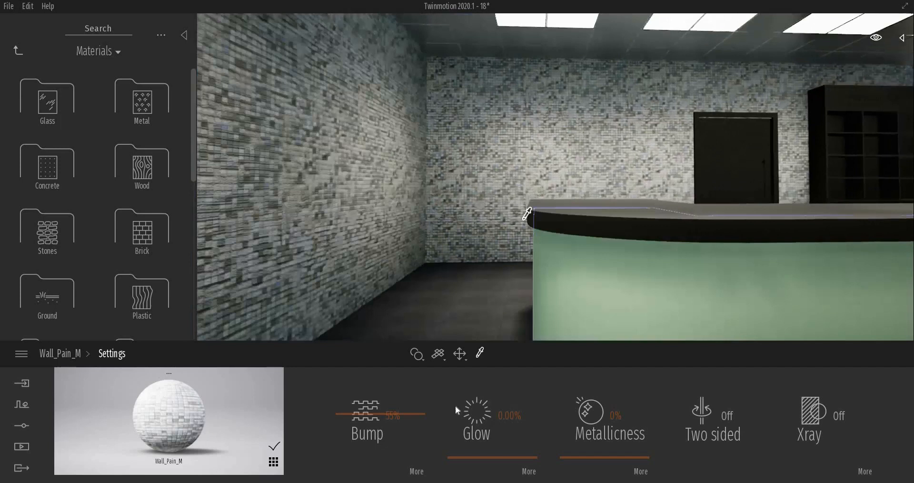
{"action": "left_click_drag", "start_coordinate": [390, 418], "coordinate": [379, 418]}
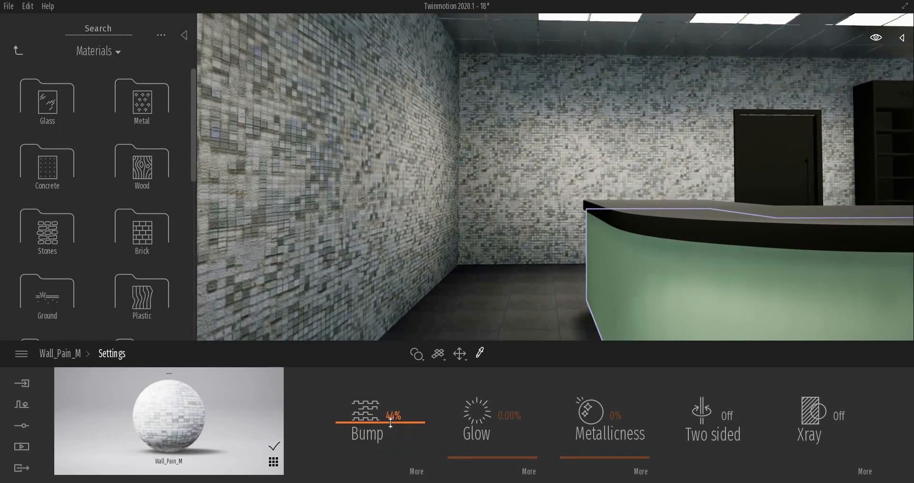
{"action": "mouse_move", "coordinate": [60, 354]}
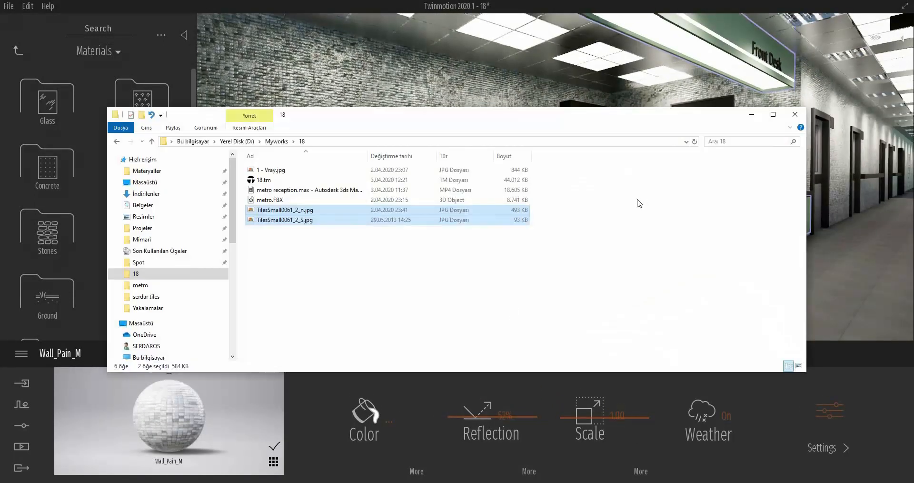
- View the 1 - Vray.jpg reference render, then pick up the desk's green material
{"action": "double_click", "coordinate": [270, 170]}
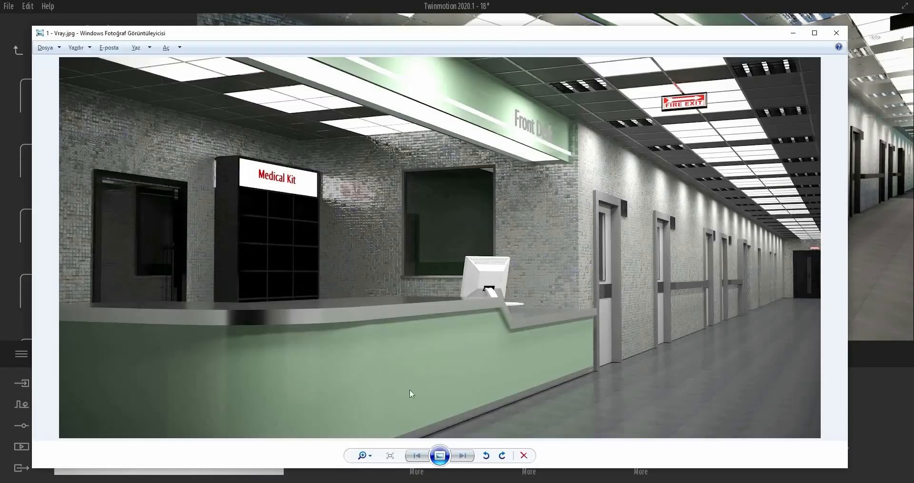
{"action": "left_click", "coordinate": [836, 33]}
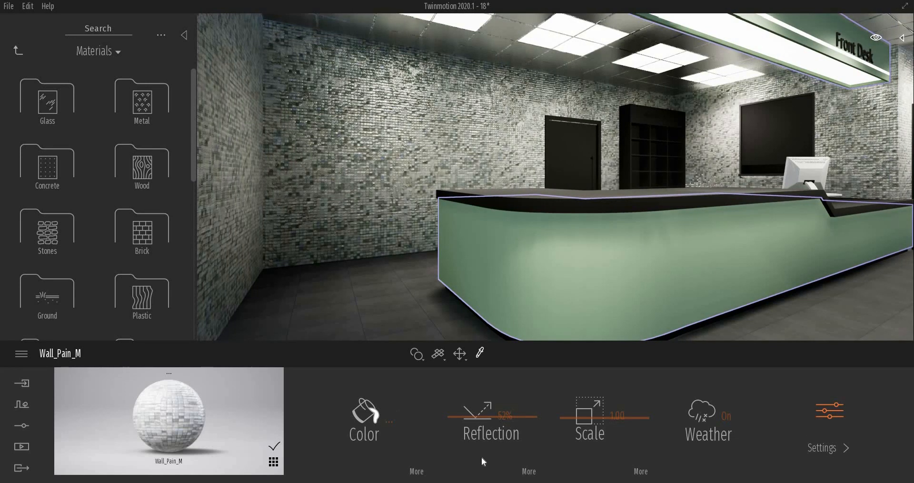
{"action": "left_click", "coordinate": [823, 448]}
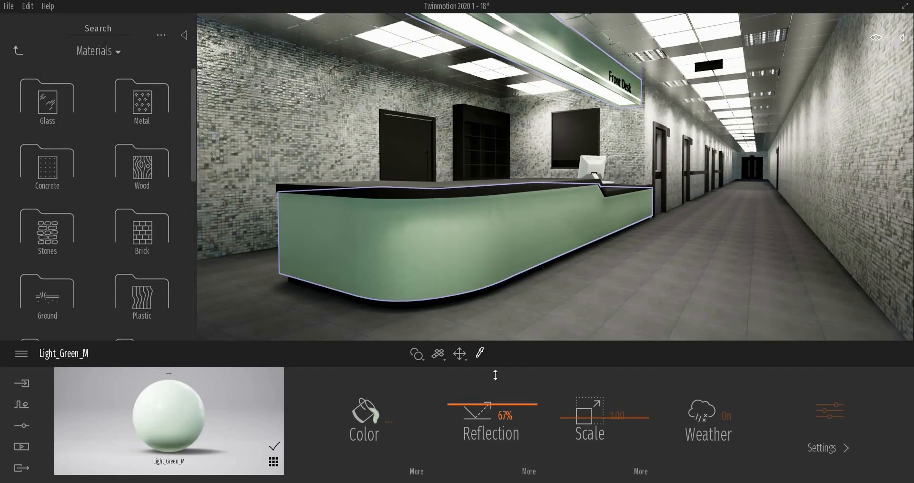
- Raise the desk's Light_Green_M reflection to 67%
{"action": "left_click_drag", "start_coordinate": [483, 405], "coordinate": [519, 405]}
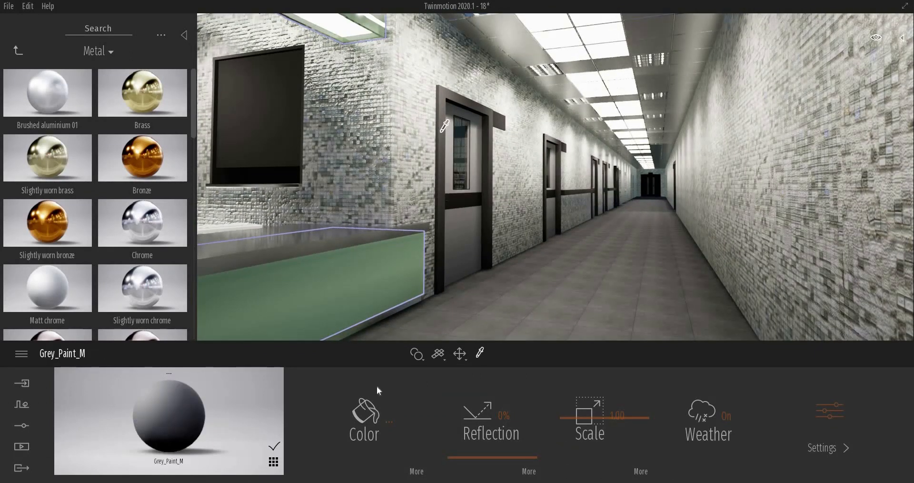
- Lighten Grey_Paint_M to RGB 190 and give Grey_Metal_M 59% reflection
{"action": "left_click", "coordinate": [364, 414]}
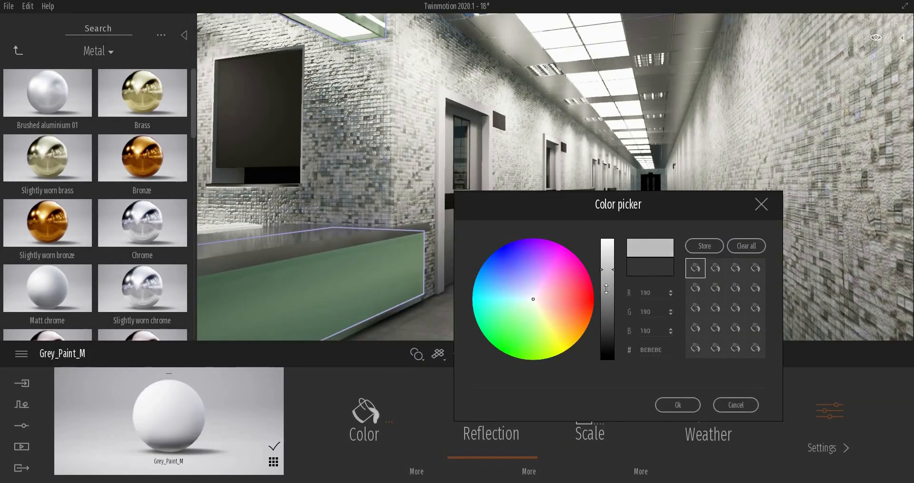
{"action": "left_click_drag", "start_coordinate": [606, 268], "coordinate": [606, 317]}
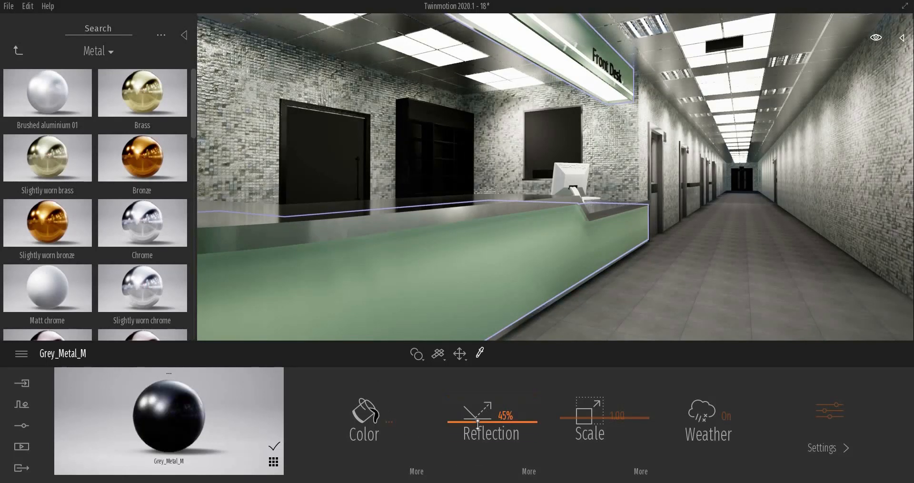
{"action": "left_click", "coordinate": [363, 410]}
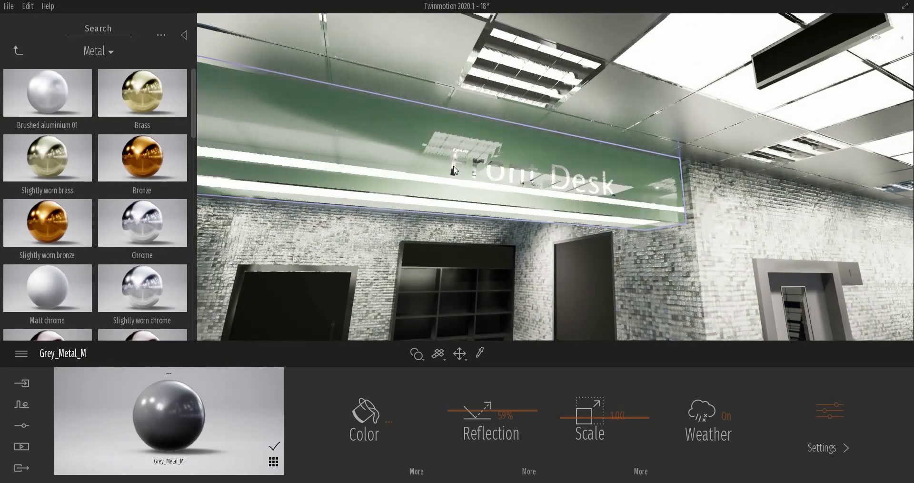
- Pick up the Front Desk sign's chrome and set White_Door_M reflection to 71%
{"action": "left_click", "coordinate": [142, 223]}
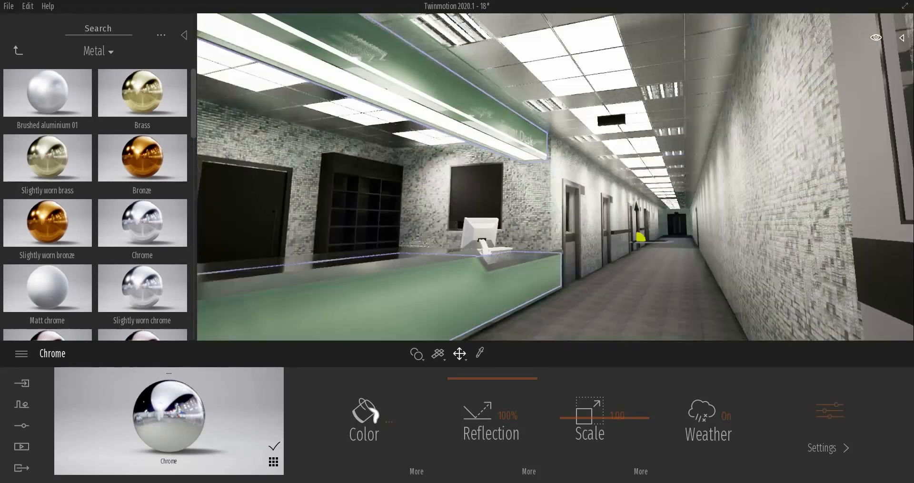
{"action": "left_click_drag", "start_coordinate": [525, 175], "coordinate": [405, 213]}
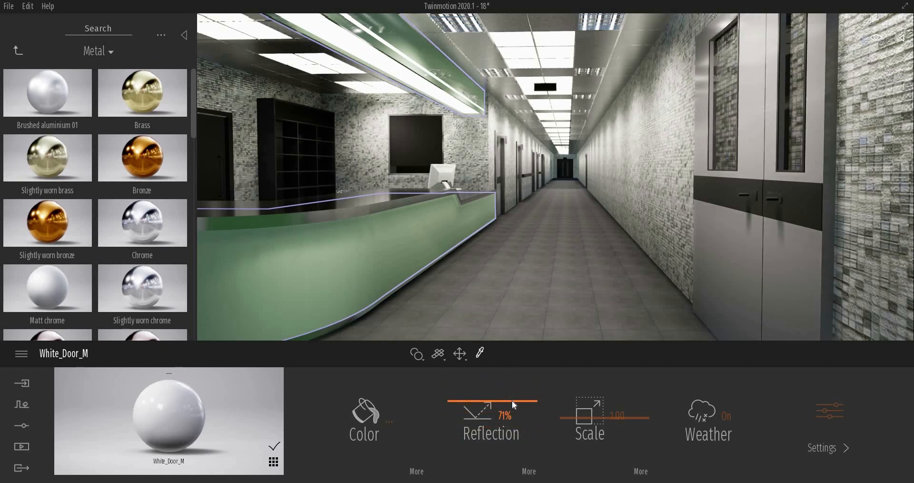
{"action": "left_click", "coordinate": [821, 447]}
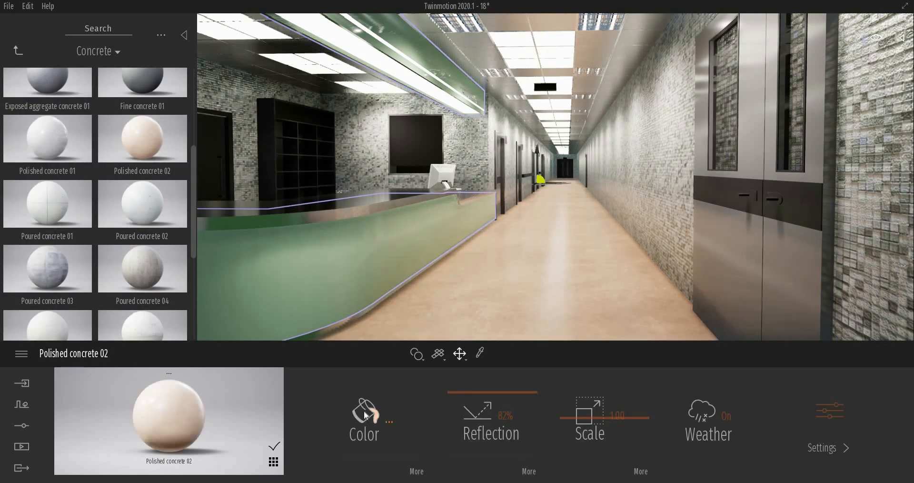
- Set the floor's Polished concrete 02 to near-white FFFDF9, then pick up the exit sign material
{"action": "left_click", "coordinate": [364, 413]}
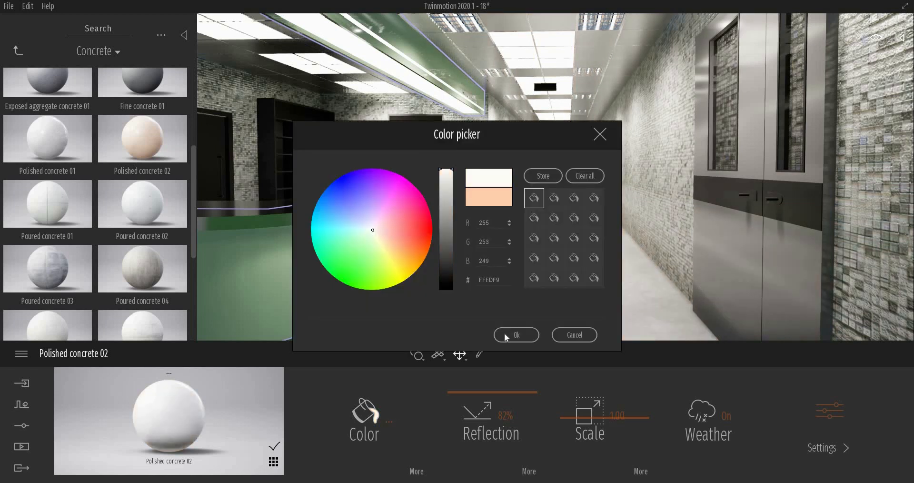
{"action": "left_click", "coordinate": [515, 335]}
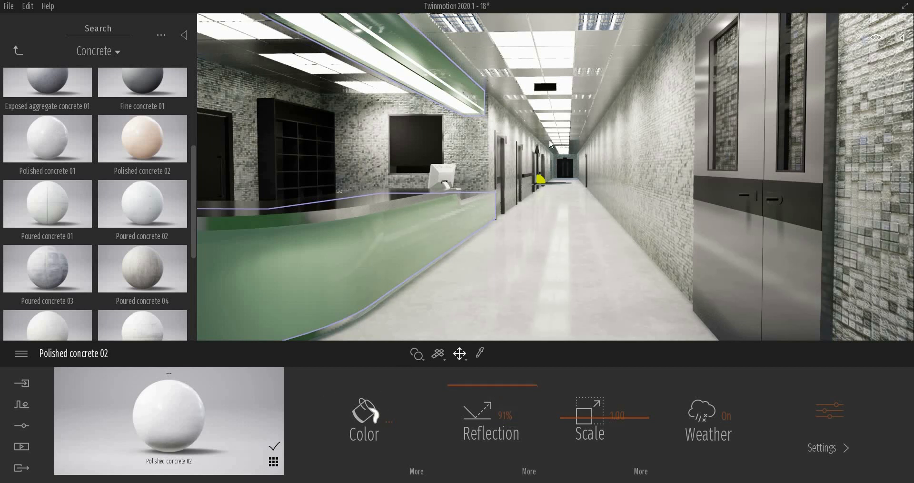
{"action": "left_click", "coordinate": [363, 410]}
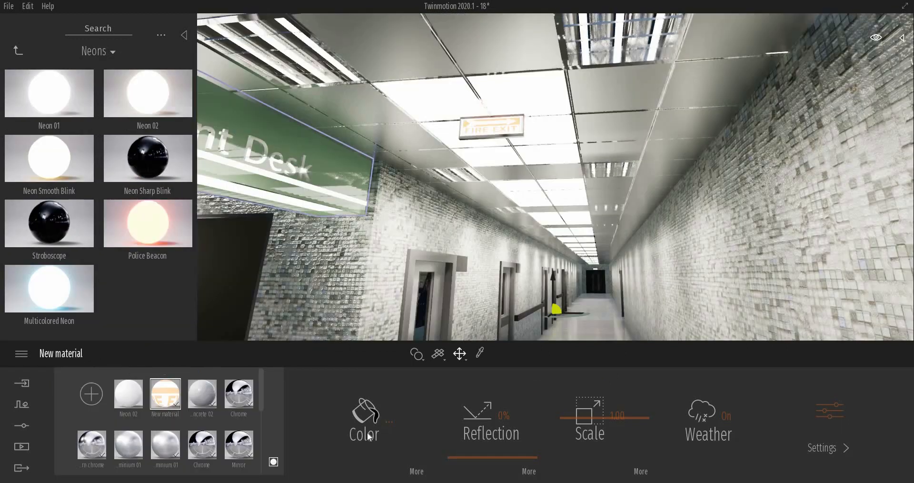
- Give the fire exit sign material the exit.png texture with 60% luminosity
{"action": "left_click", "coordinate": [364, 434]}
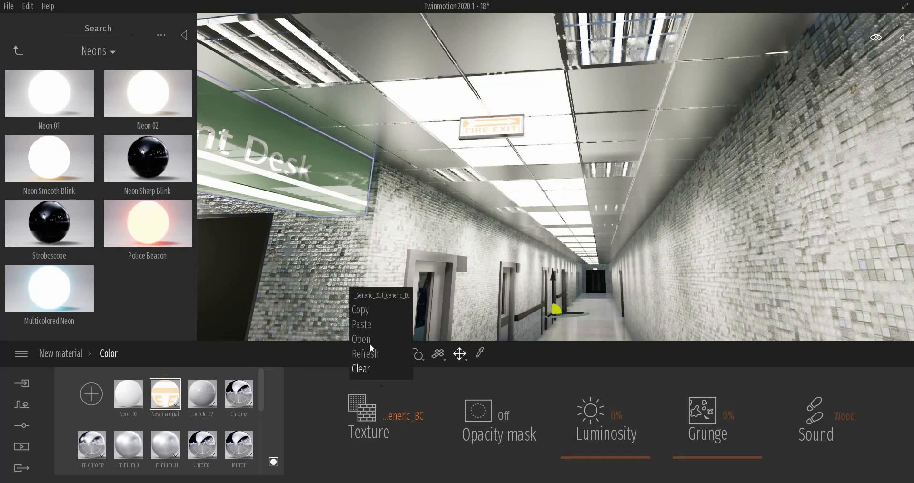
{"action": "left_click", "coordinate": [360, 368]}
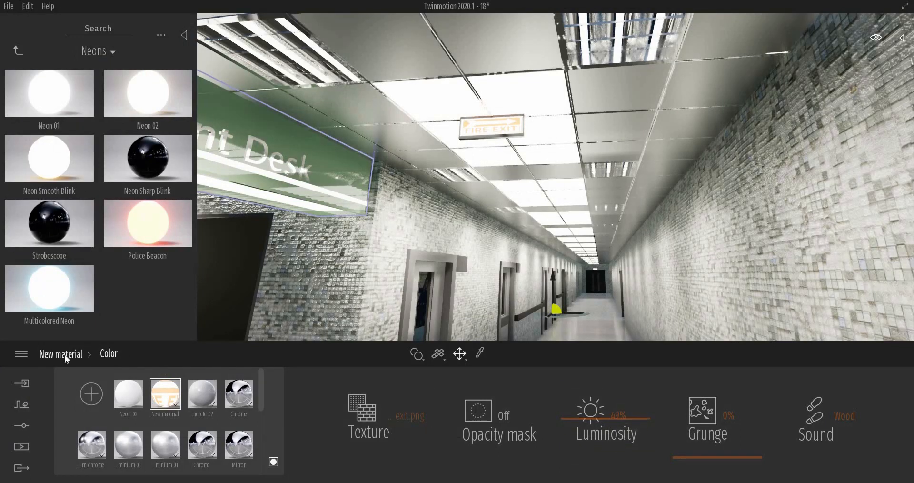
{"action": "left_click", "coordinate": [364, 418]}
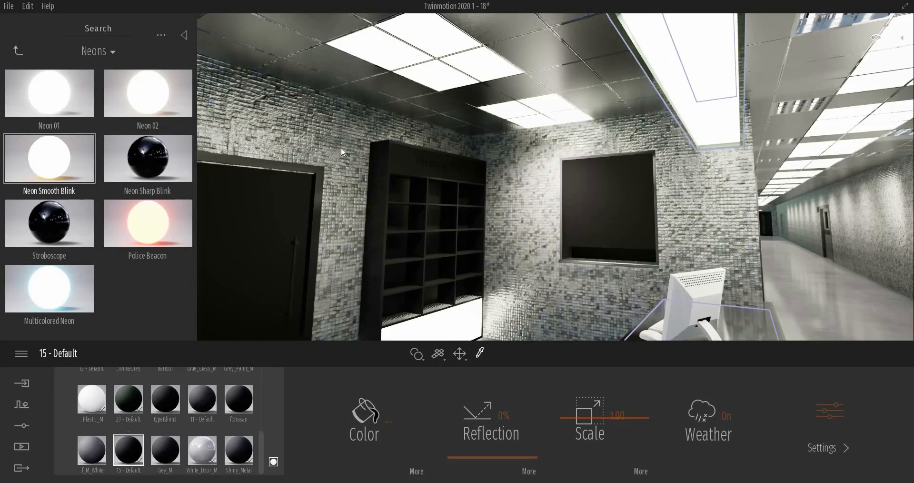
- Set the Medical Kit sign to Neon 02 at 40% glow and make its lettering red
{"action": "left_click", "coordinate": [147, 93]}
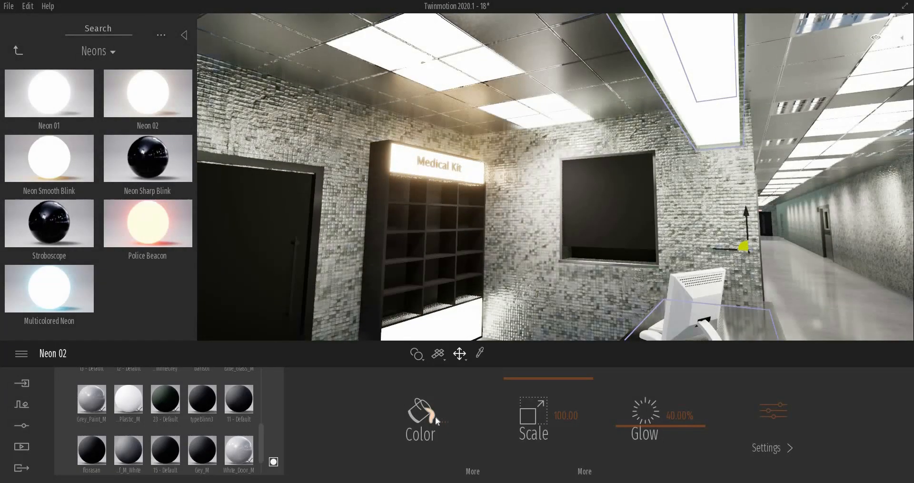
{"action": "left_click", "coordinate": [420, 414]}
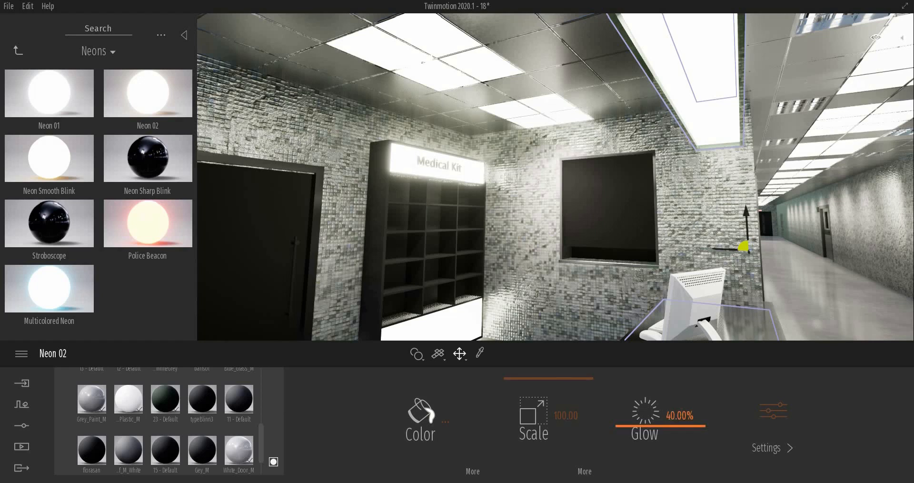
{"action": "triple_click", "coordinate": [676, 416]}
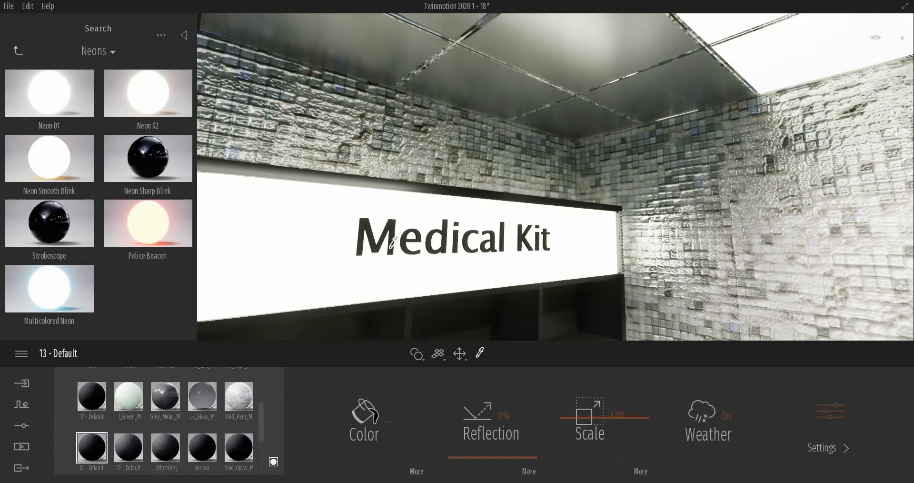
{"action": "left_click", "coordinate": [364, 414]}
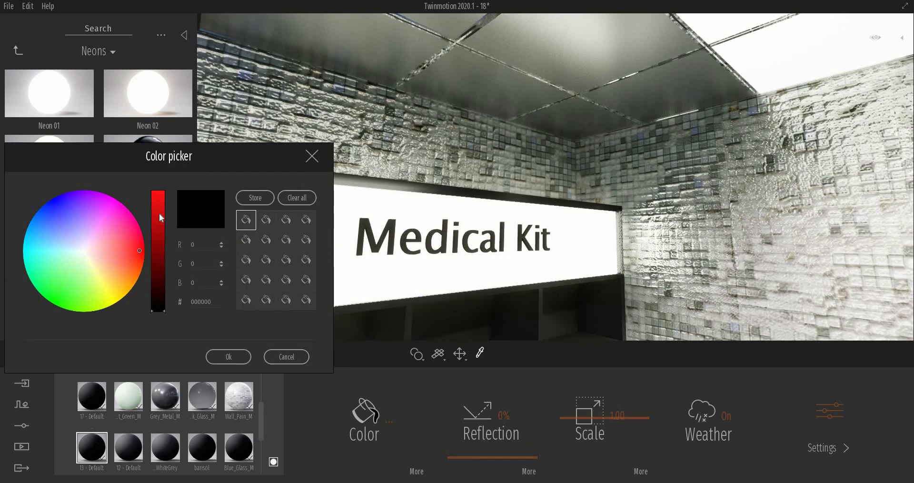
{"action": "left_click", "coordinate": [228, 356]}
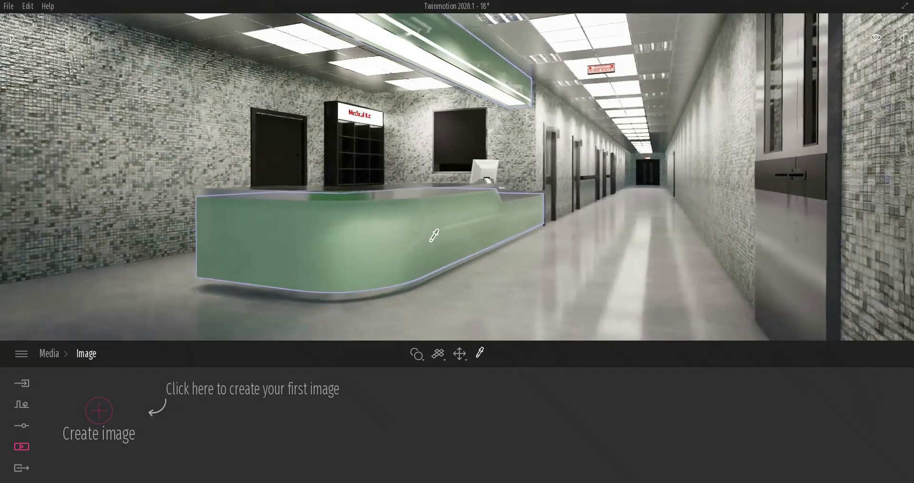
- Create Image1 of the reception desk with 45° FOV, 40% vignetting and 10% lens flares
{"action": "left_click", "coordinate": [98, 410]}
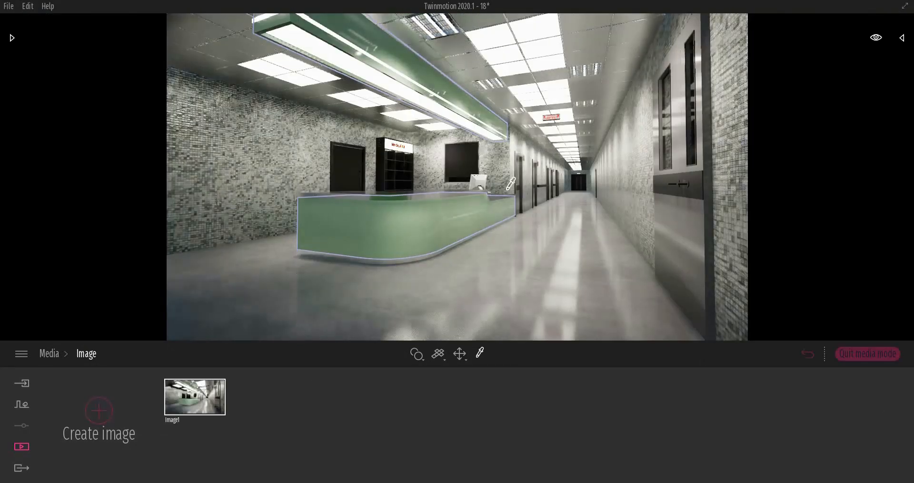
{"action": "left_click", "coordinate": [194, 396]}
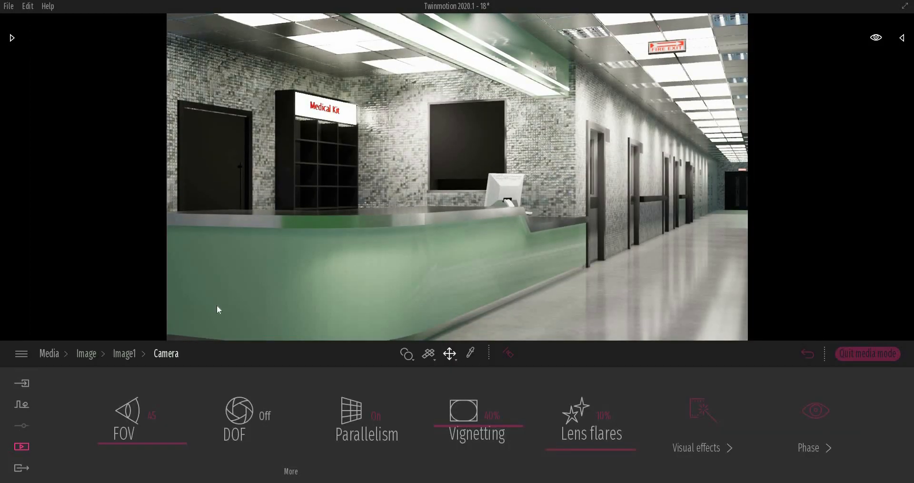
{"action": "left_click", "coordinate": [86, 353]}
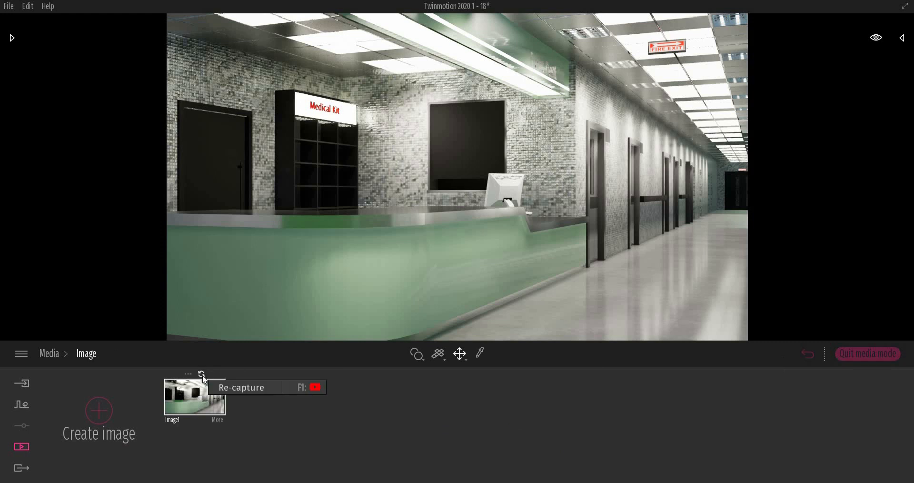
{"action": "mouse_move", "coordinate": [211, 416]}
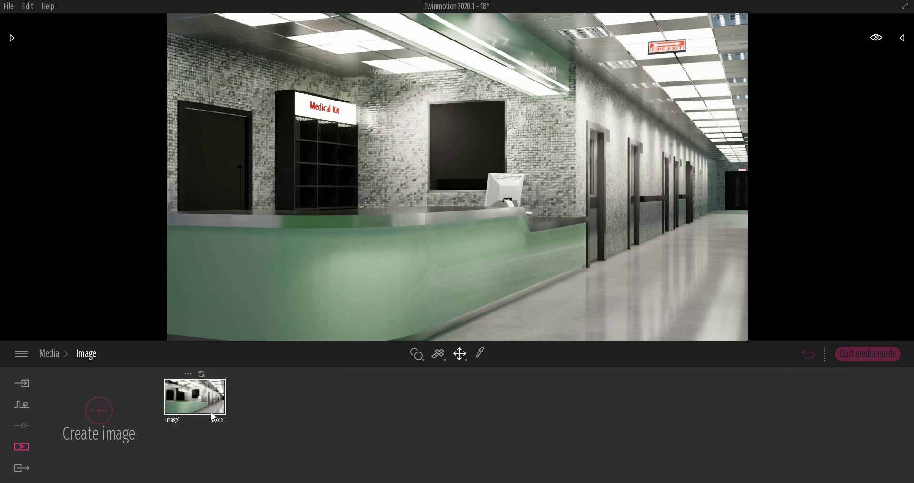
{"action": "left_click", "coordinate": [194, 397]}
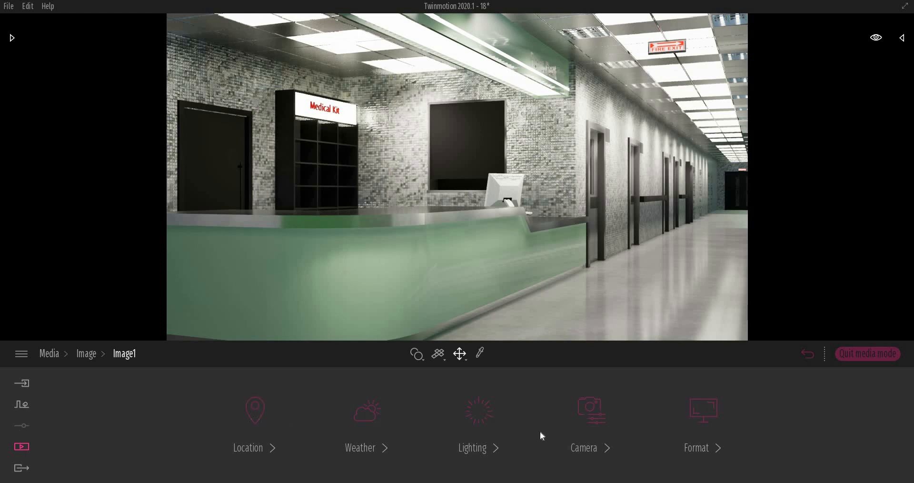
- Set Image1's ambient light to 0.96 and open the V-Ray reference render for comparison
{"action": "left_click", "coordinate": [472, 420]}
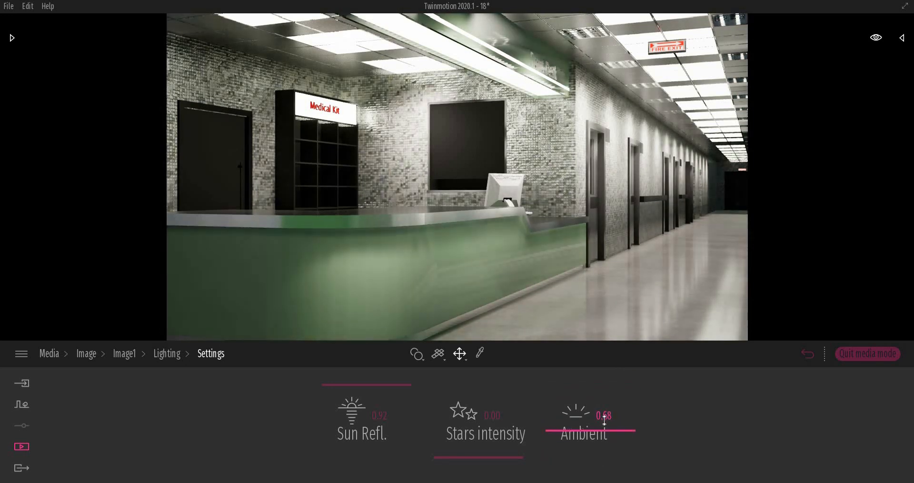
{"action": "left_click_drag", "start_coordinate": [603, 423], "coordinate": [626, 423]}
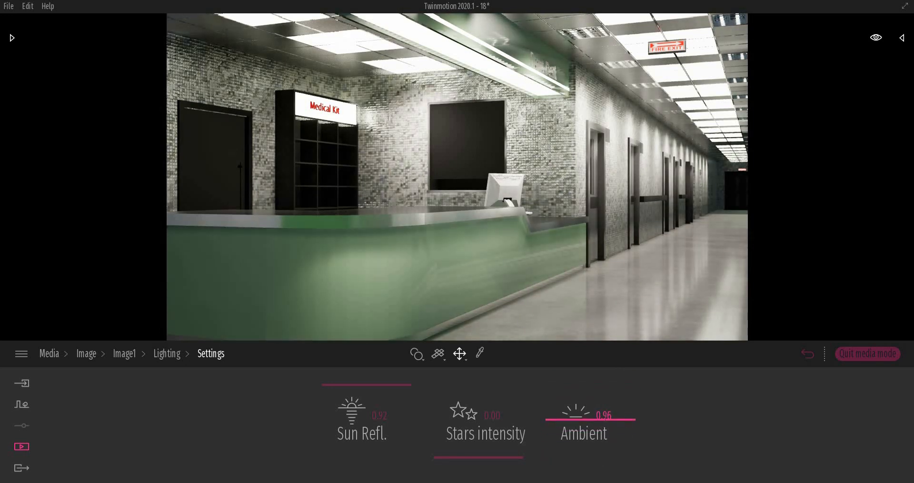
{"action": "left_click", "coordinate": [167, 353]}
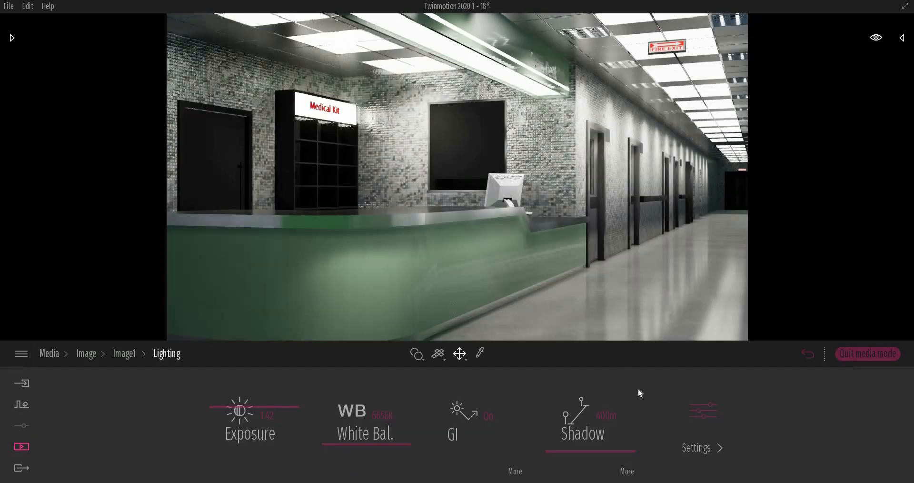
{"action": "left_click", "coordinate": [696, 448]}
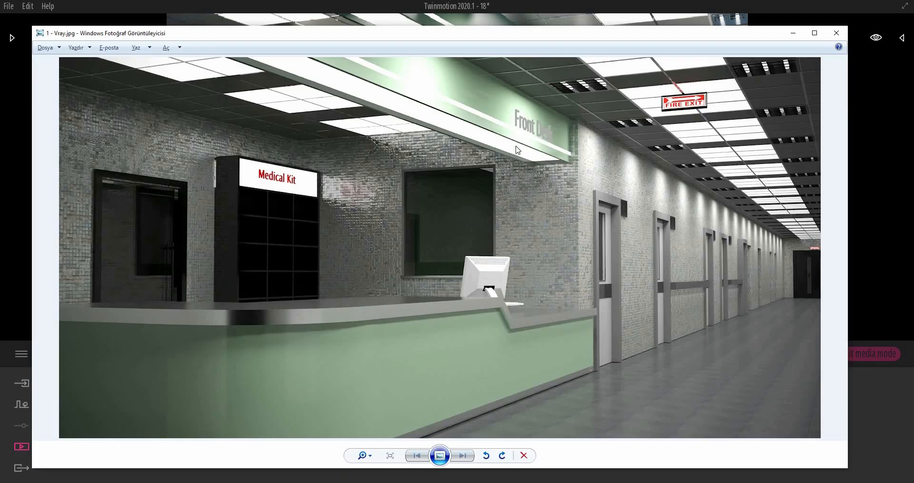
- Close the V-Ray reference and return to Image1's lighting options with ambient at 1.28
{"action": "left_click", "coordinate": [836, 33]}
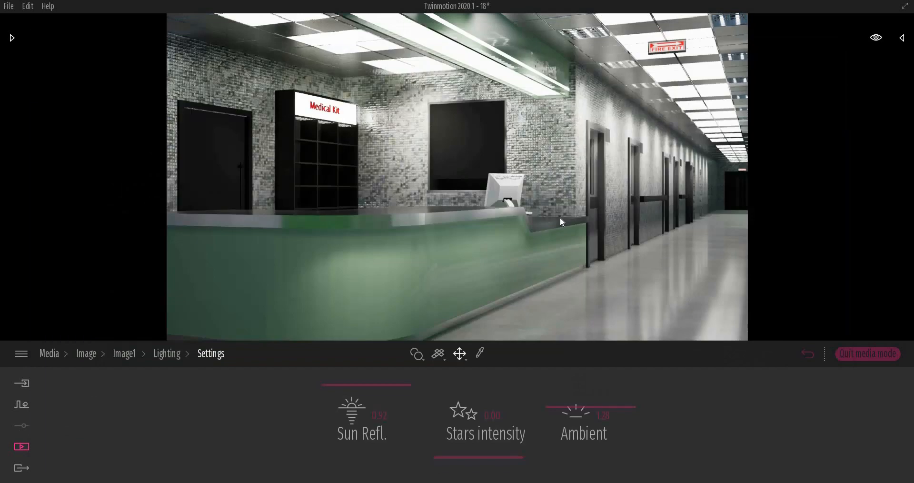
{"action": "mouse_move", "coordinate": [547, 226]}
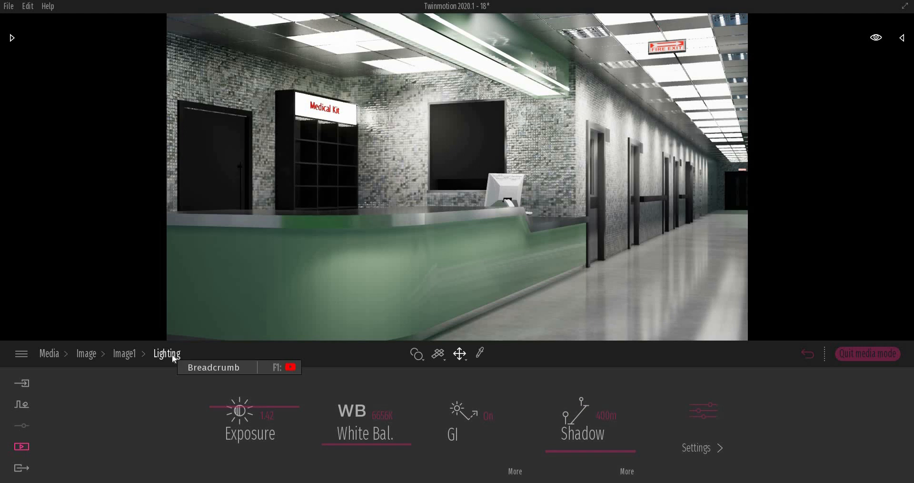
{"action": "left_click", "coordinate": [27, 6]}
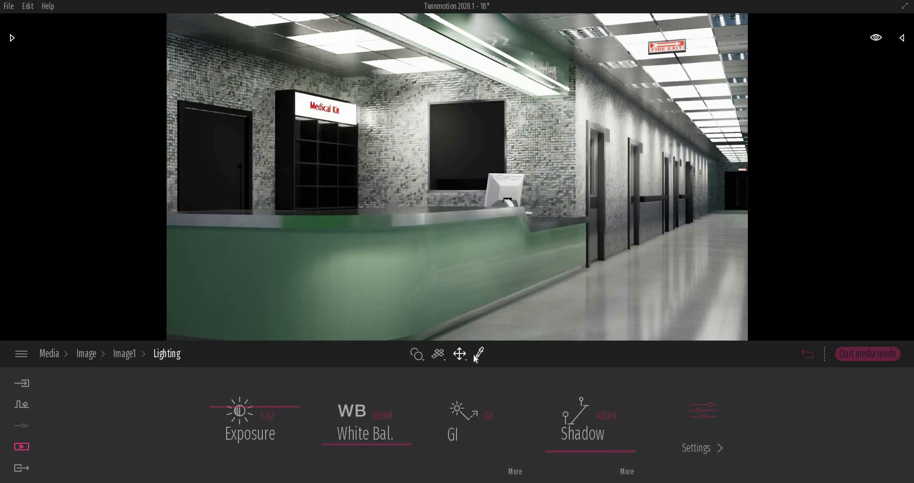
{"action": "mouse_move", "coordinate": [478, 354]}
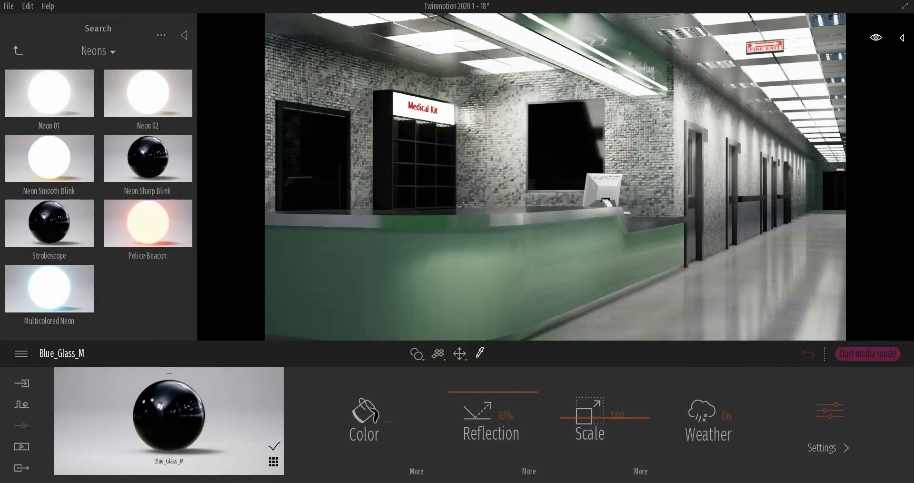
{"action": "mouse_move", "coordinate": [303, 474]}
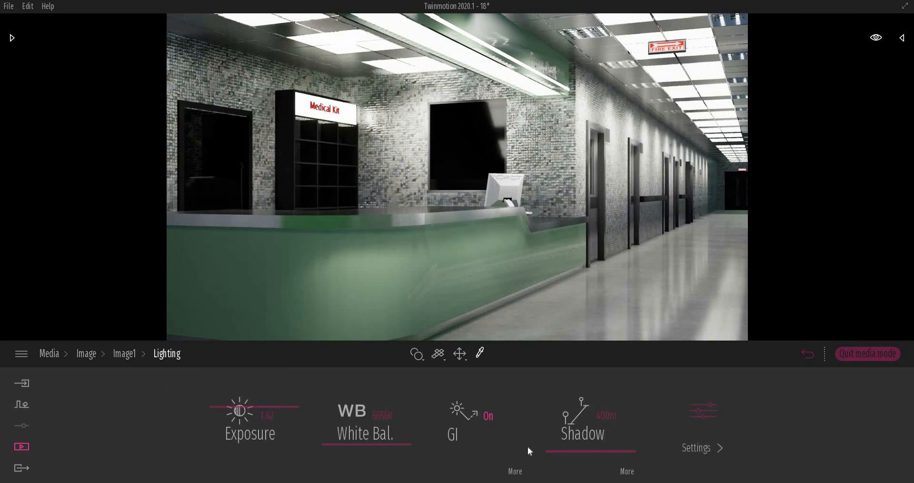
- Review Image1's ambient light and weather effects, then set its output size to 4K UHD
{"action": "left_click", "coordinate": [695, 447]}
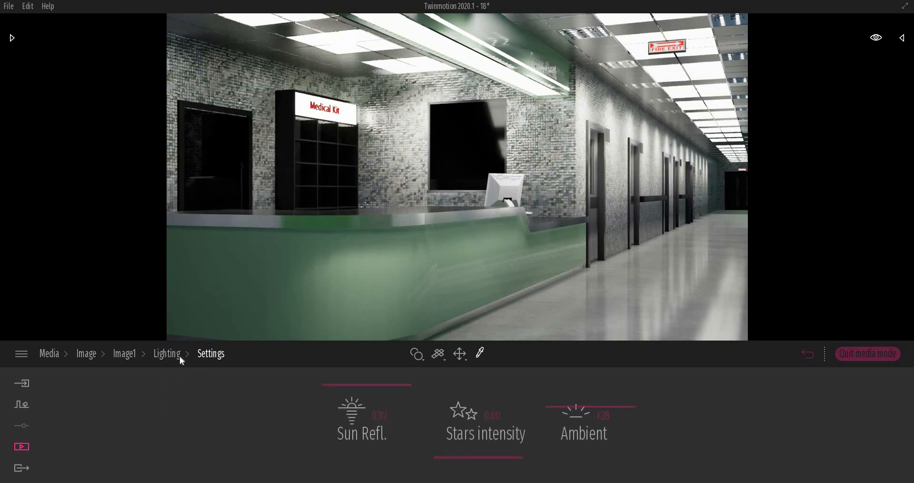
{"action": "left_click", "coordinate": [123, 353]}
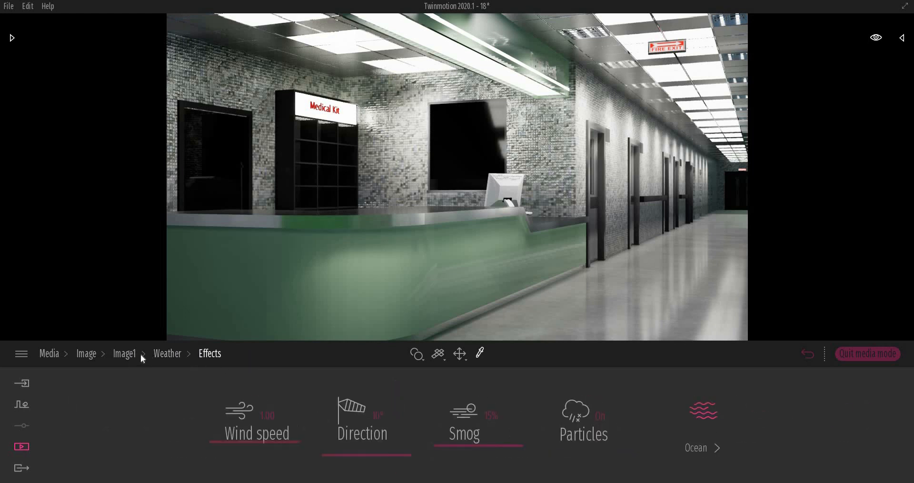
{"action": "left_click", "coordinate": [124, 354]}
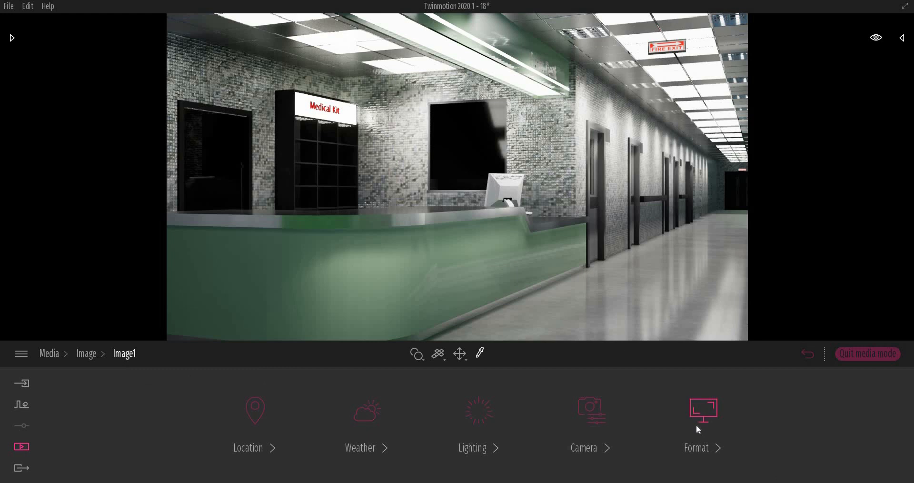
{"action": "left_click", "coordinate": [702, 414]}
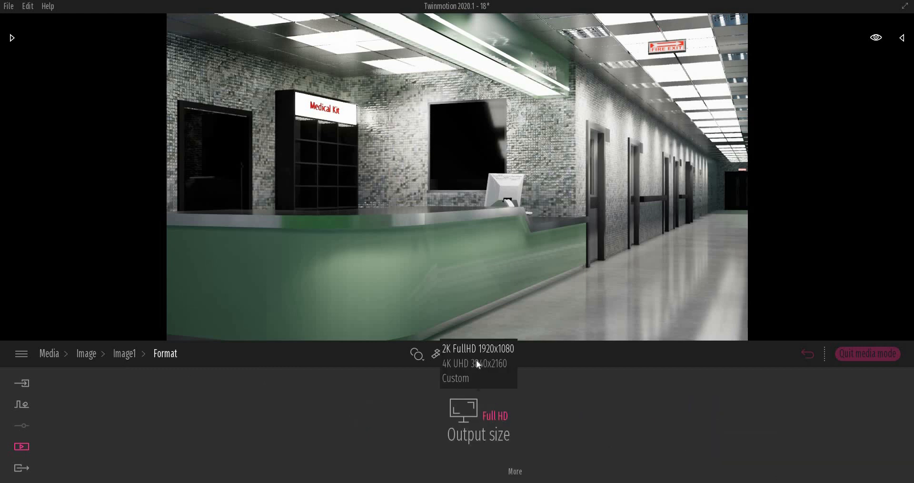
{"action": "left_click", "coordinate": [123, 353]}
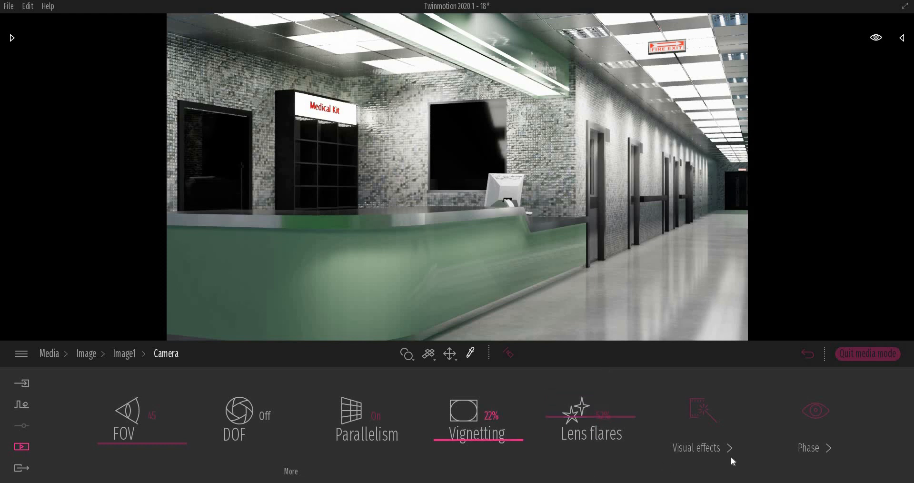
{"action": "mouse_move", "coordinate": [515, 441]}
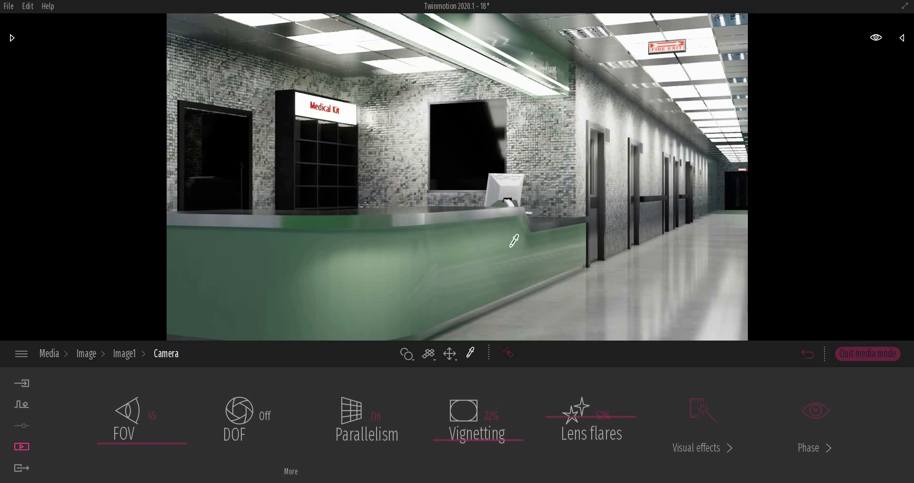
{"action": "mouse_move", "coordinate": [522, 223]}
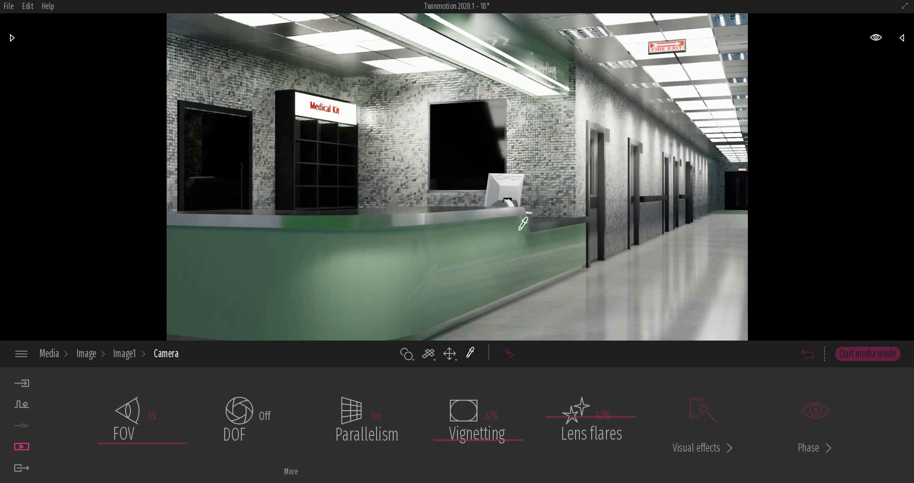
{"action": "mouse_move", "coordinate": [632, 32]}
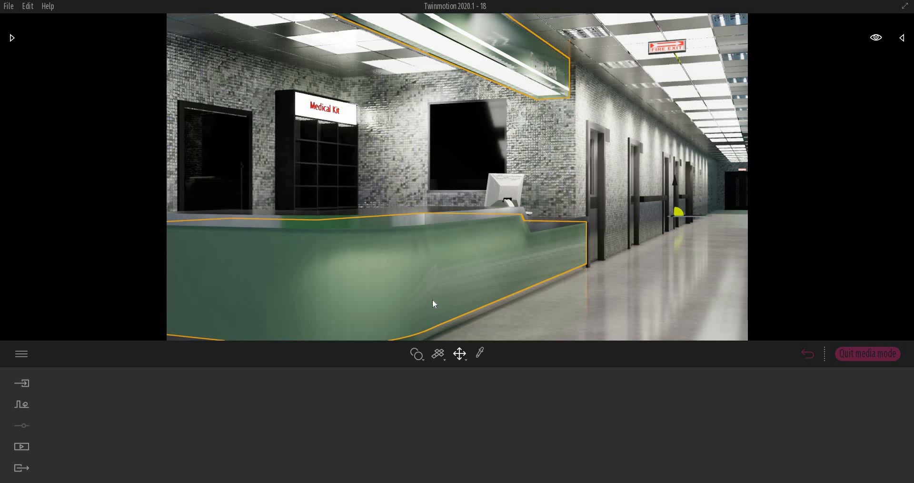
{"action": "mouse_move", "coordinate": [444, 288]}
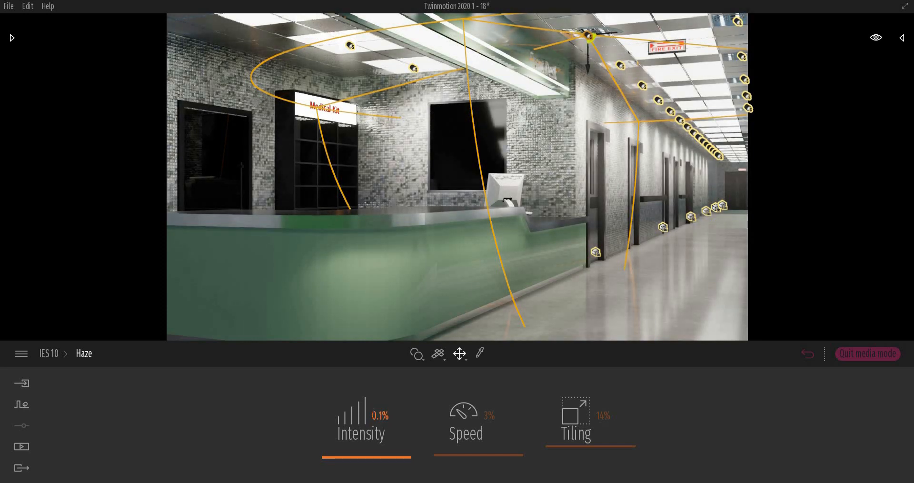
- Change the IES 10 lights' haze intensity from 0.1% to 0.05%
{"action": "double_click", "coordinate": [379, 416]}
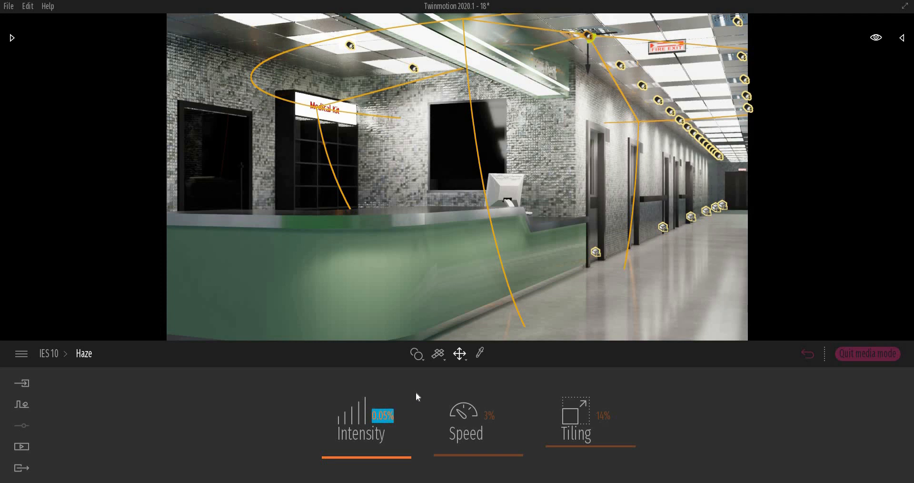